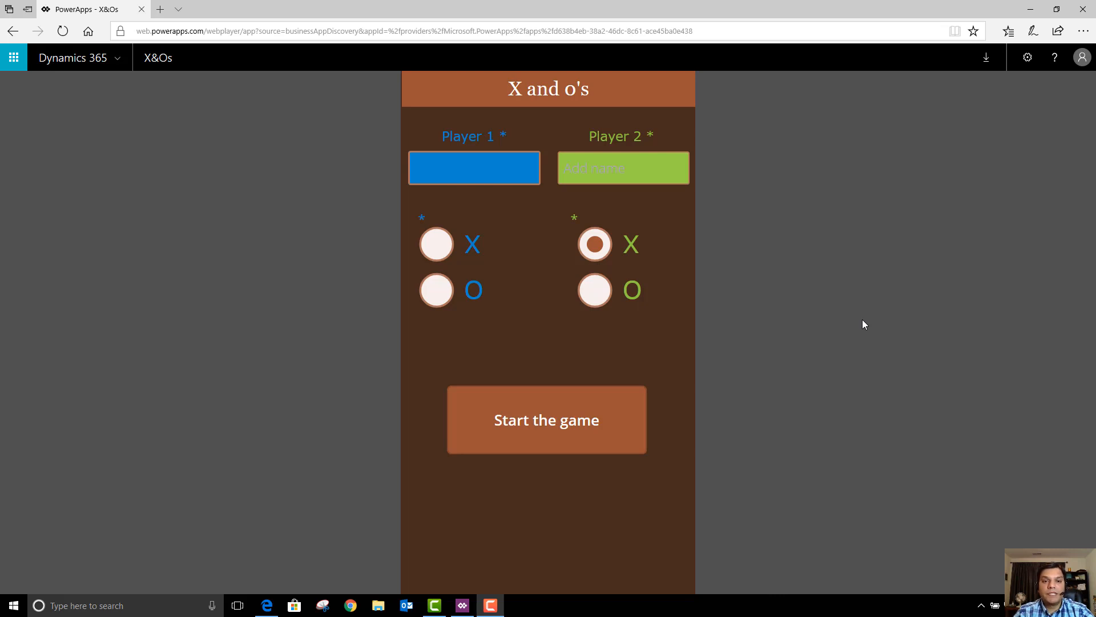
Step: Choose X for Player 1 and attempt to start with blank names, triggering the required-fields warning
click(474, 168)
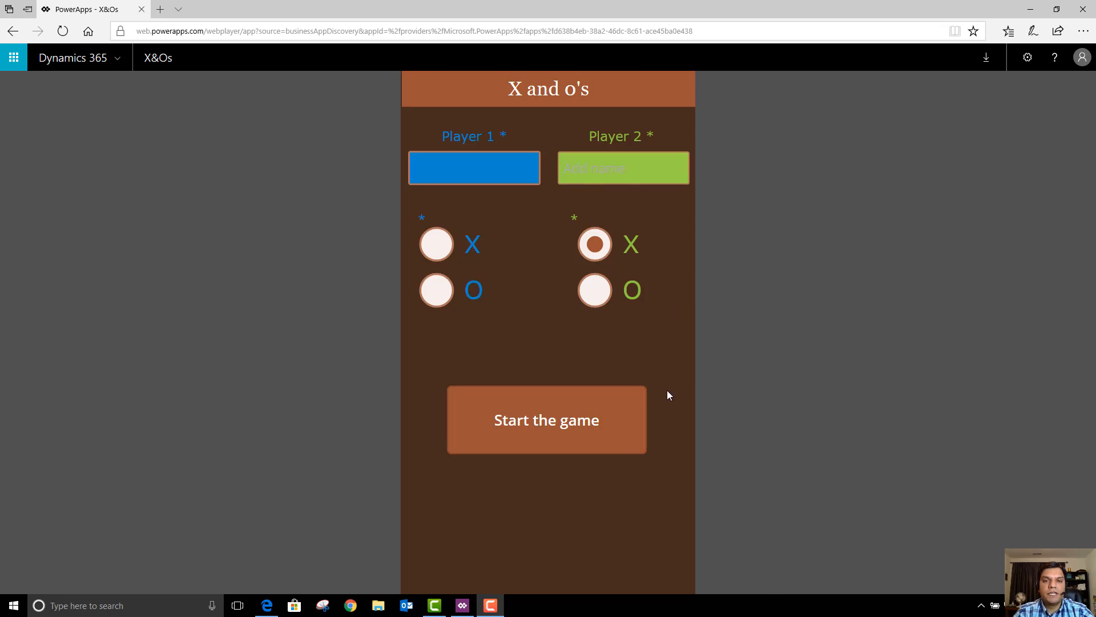
mouse_move(488, 345)
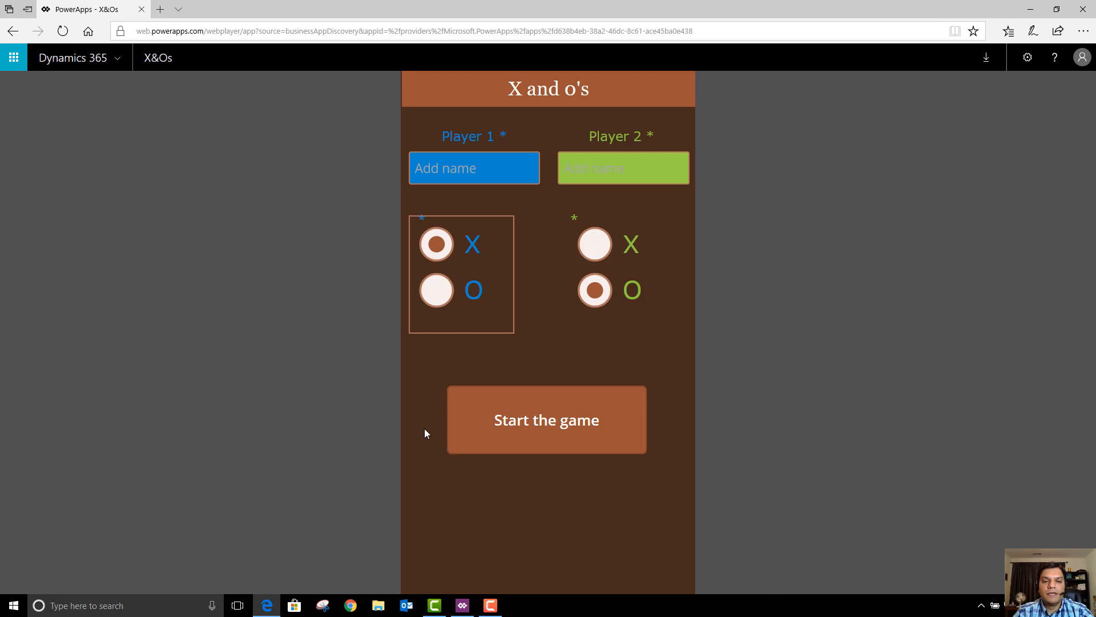
click(546, 419)
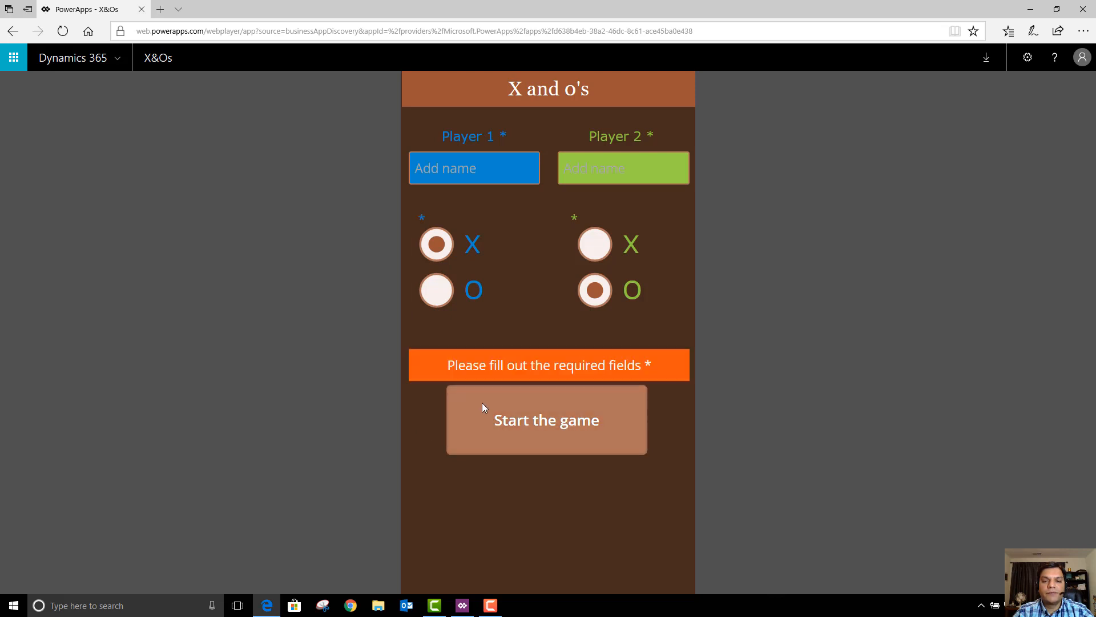
mouse_move(507, 378)
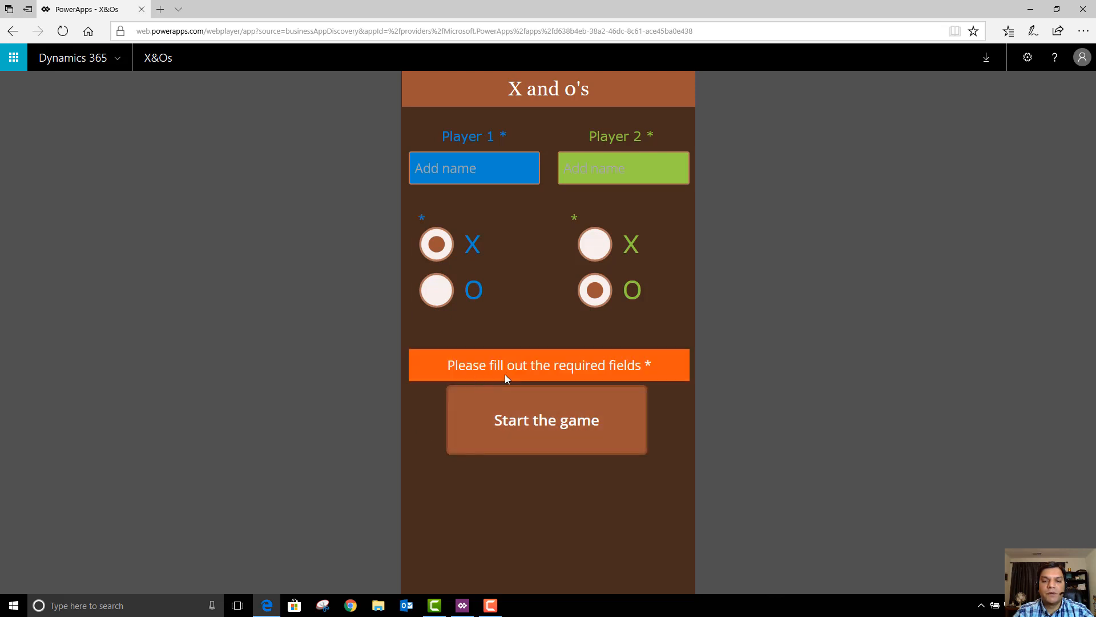
mouse_move(619, 156)
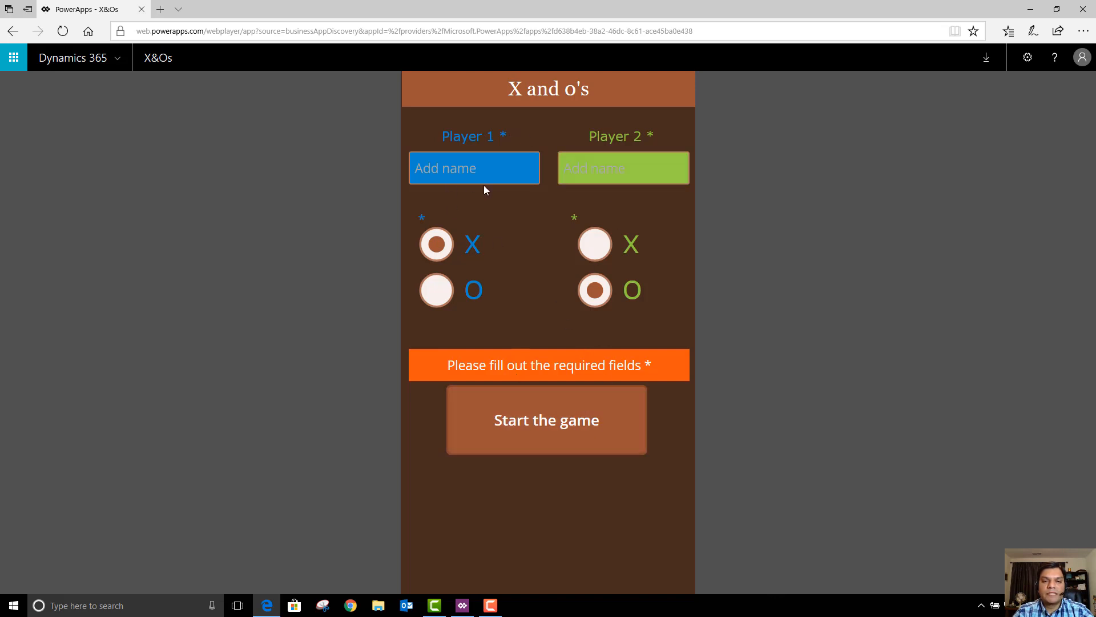
mouse_move(532, 335)
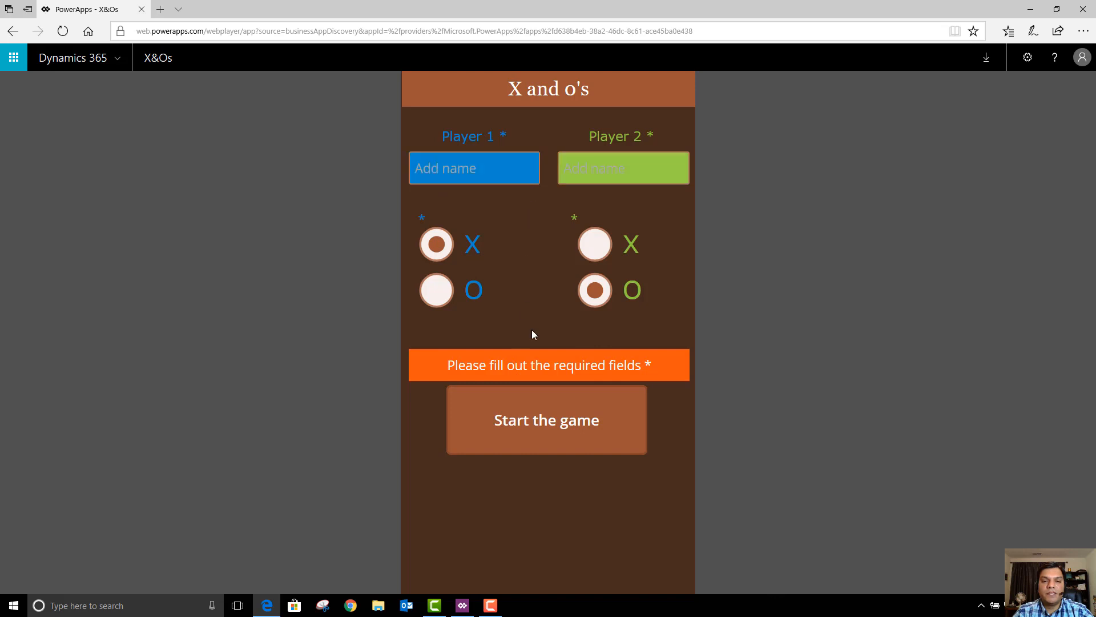
Step: Enter the player names Jane and Jon, then swap symbols so Jane plays O and Jon plays X
click(474, 168)
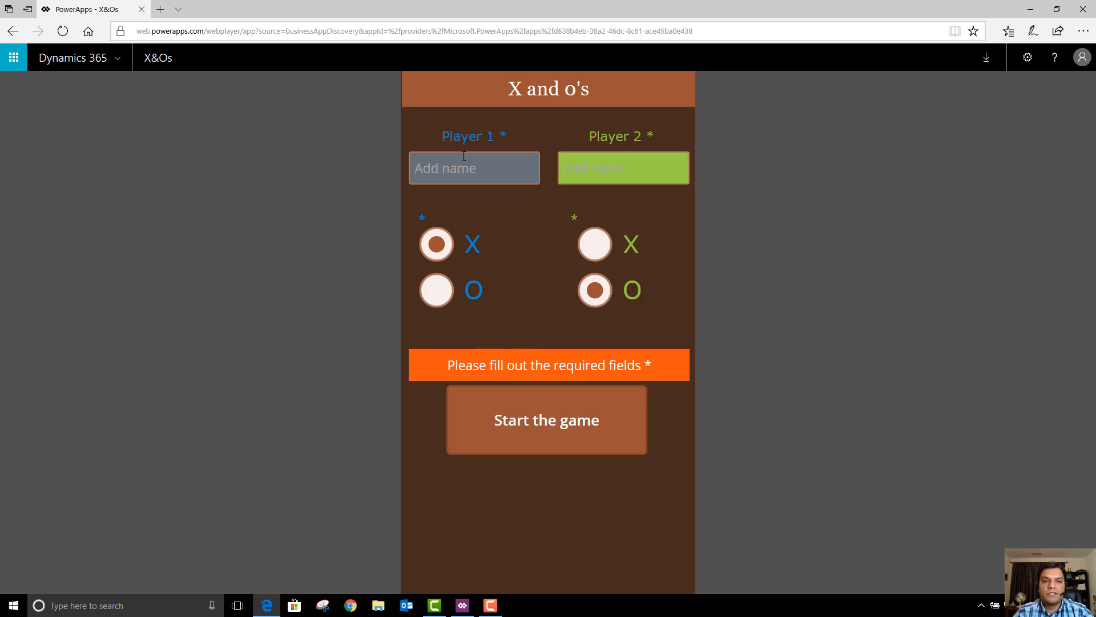
click(473, 168)
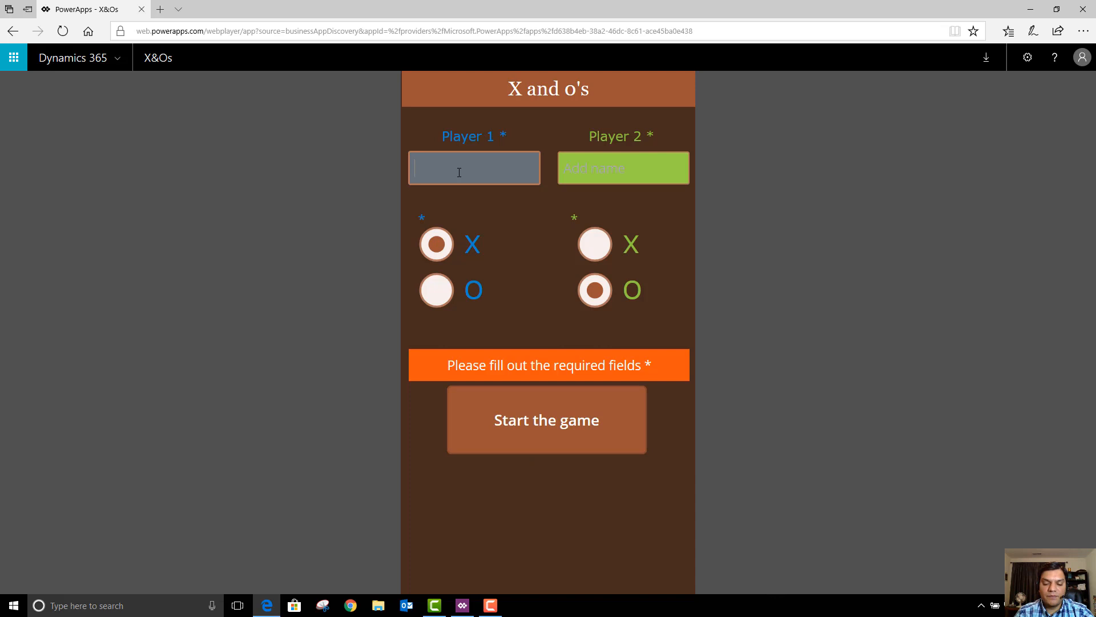
text(J)
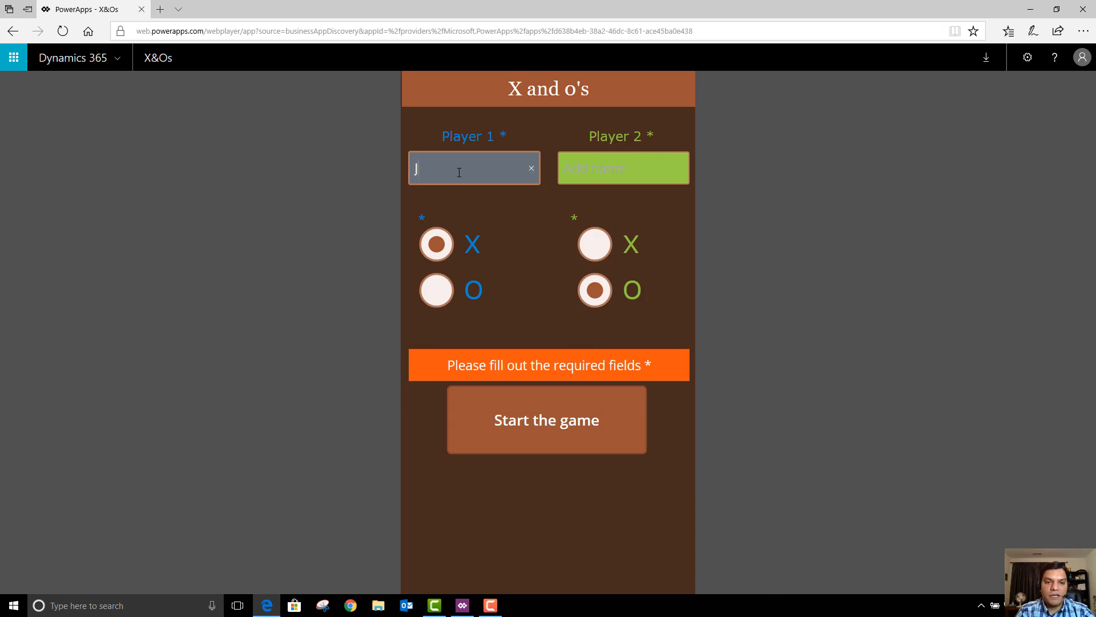
text(Jon)
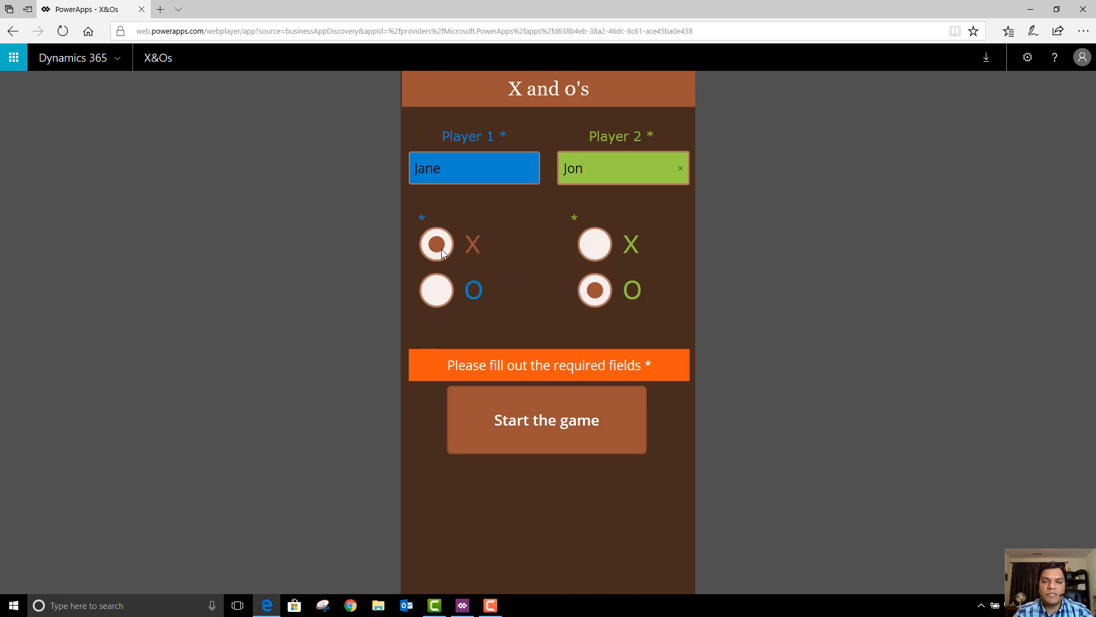
click(595, 289)
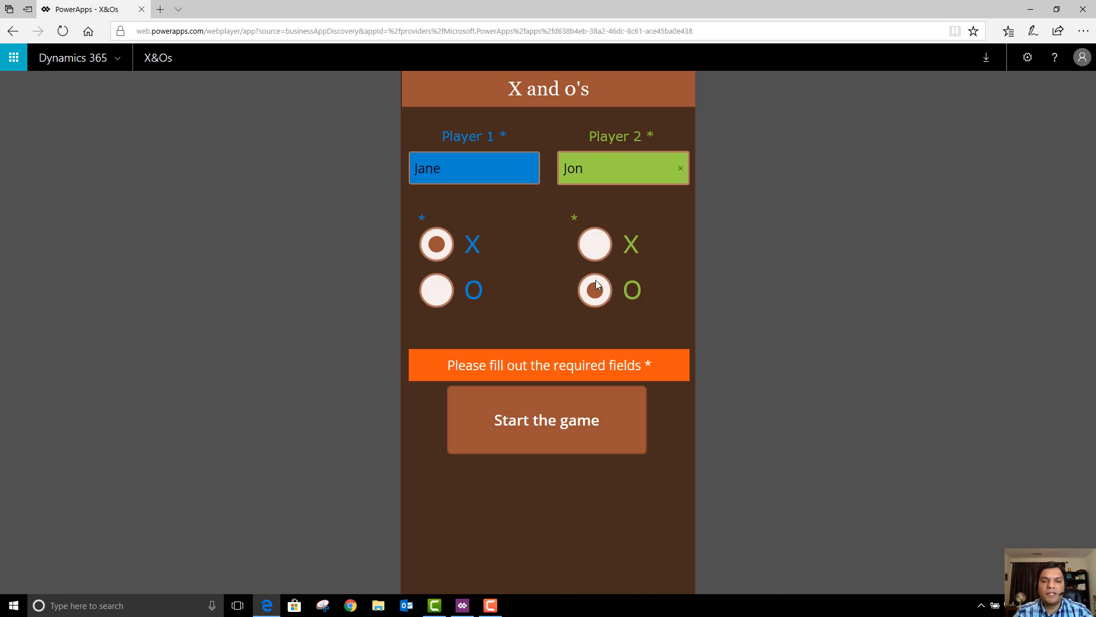
click(594, 290)
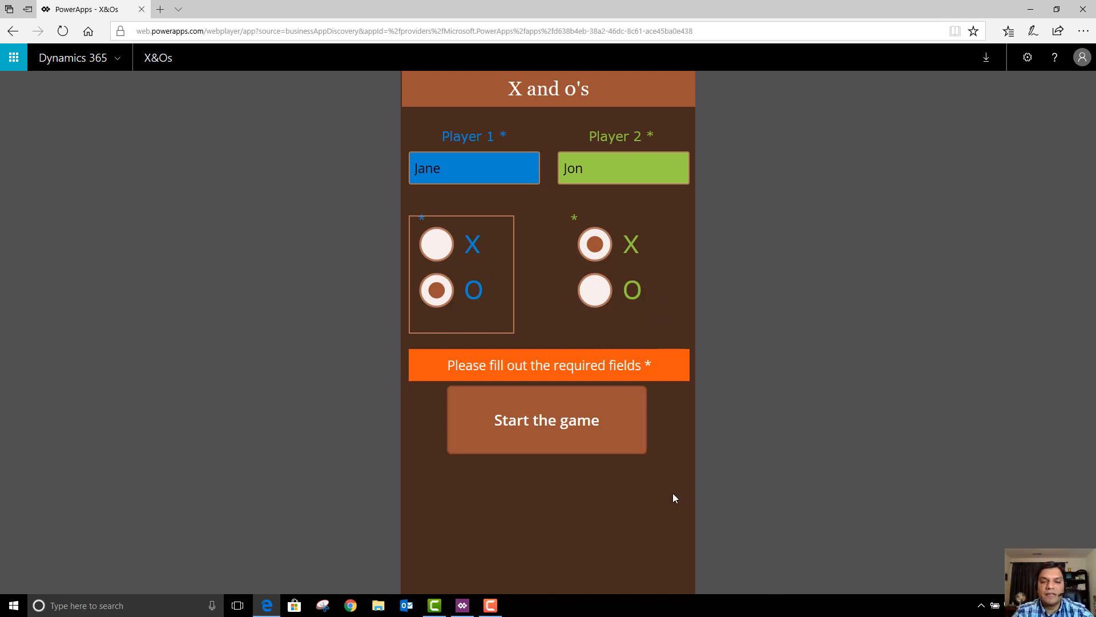
mouse_move(594, 419)
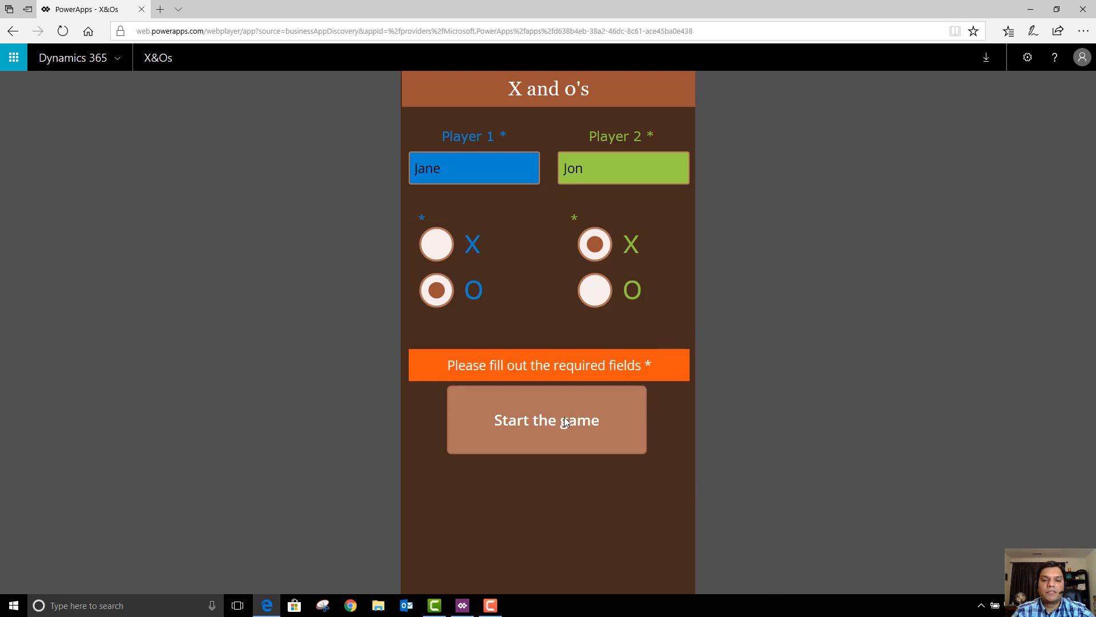
Step: Start the game to reach the empty board with Jon as X, Jane as O, scores 0–0
click(546, 419)
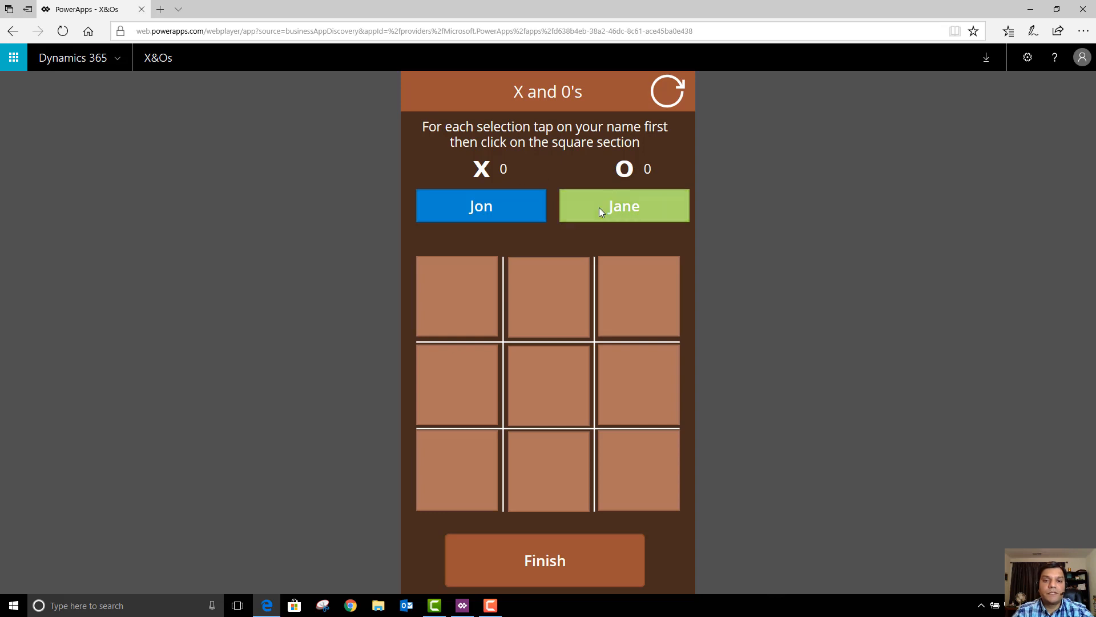
mouse_move(499, 231)
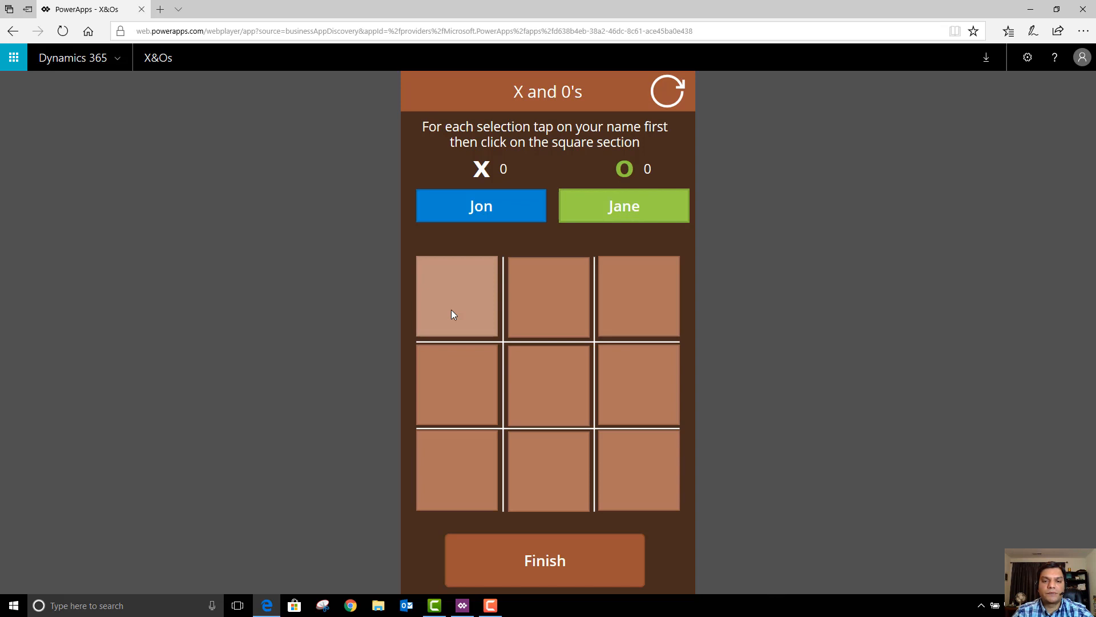
Step: Alternate O and X moves until Jane completes a winning line, making her score 1
click(456, 301)
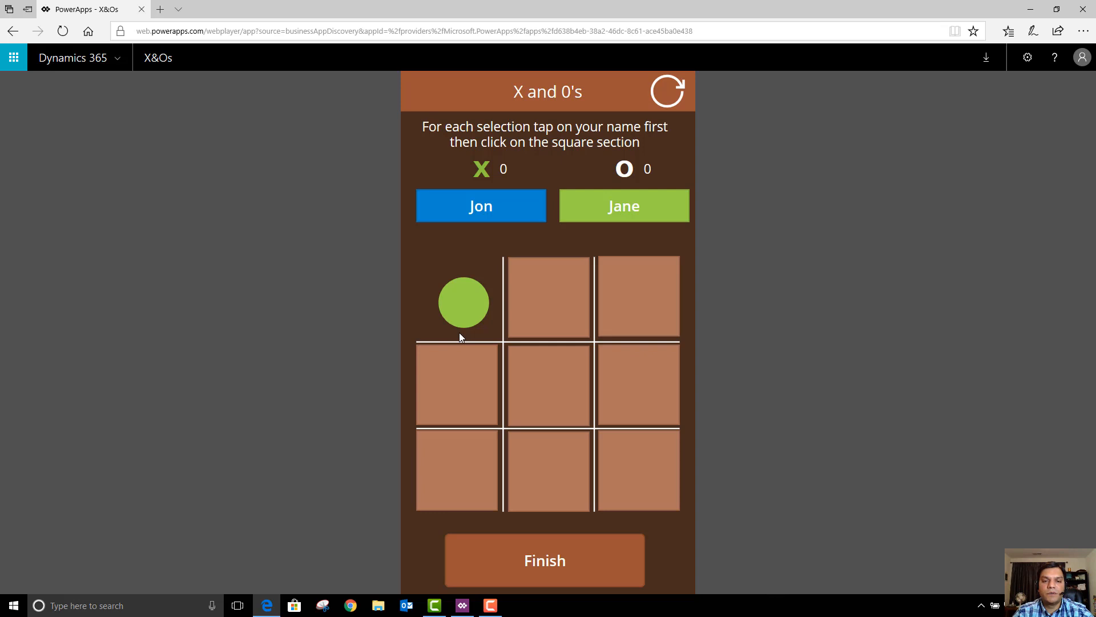
mouse_move(619, 230)
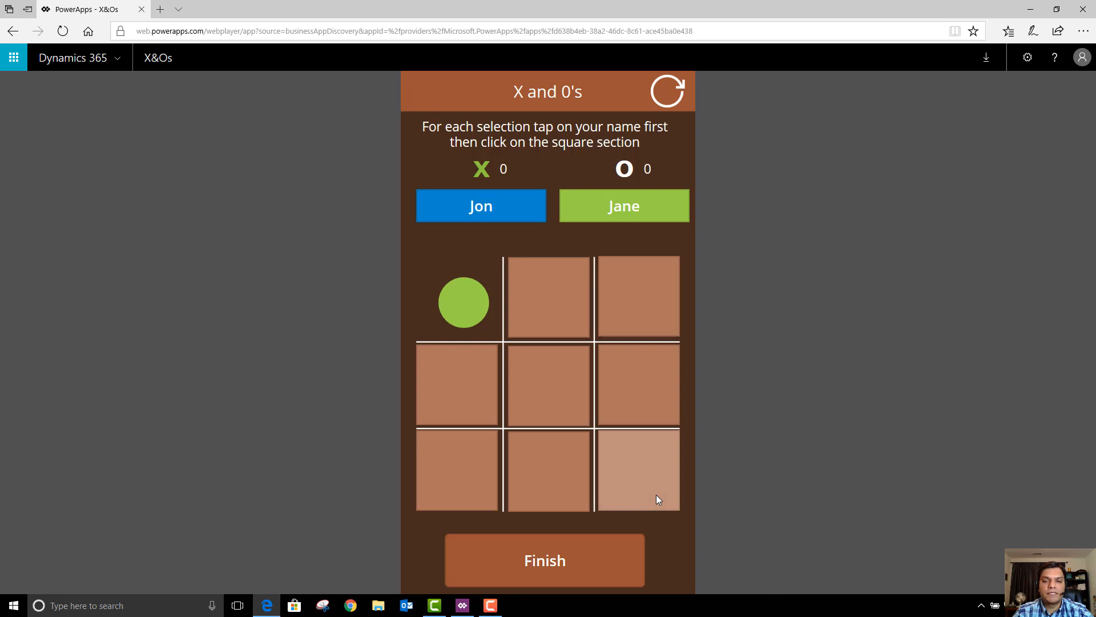
click(637, 469)
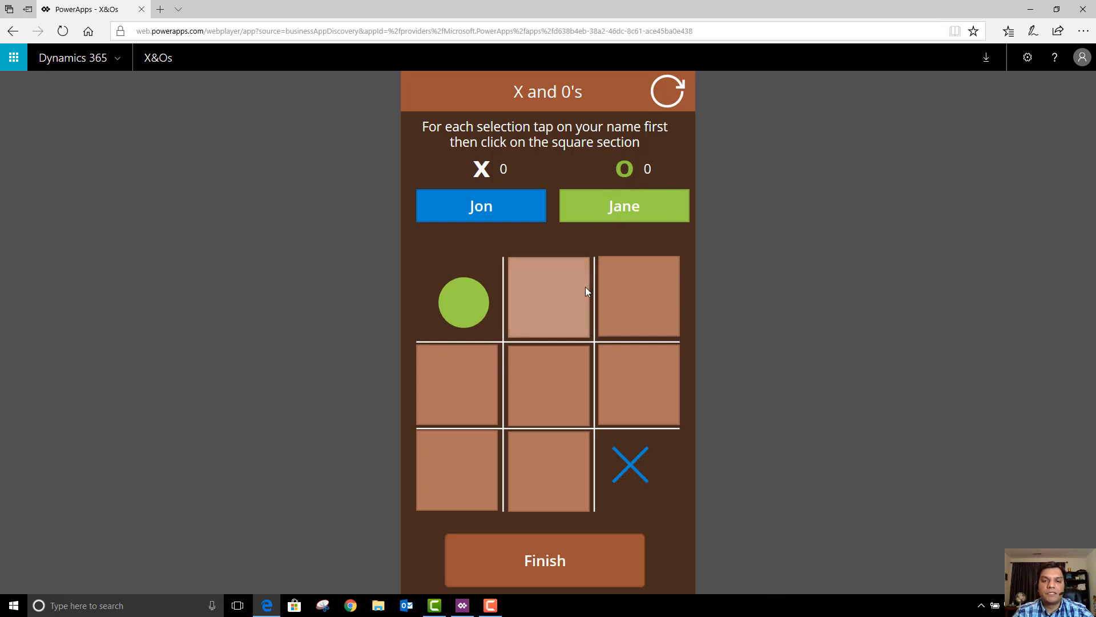
click(637, 297)
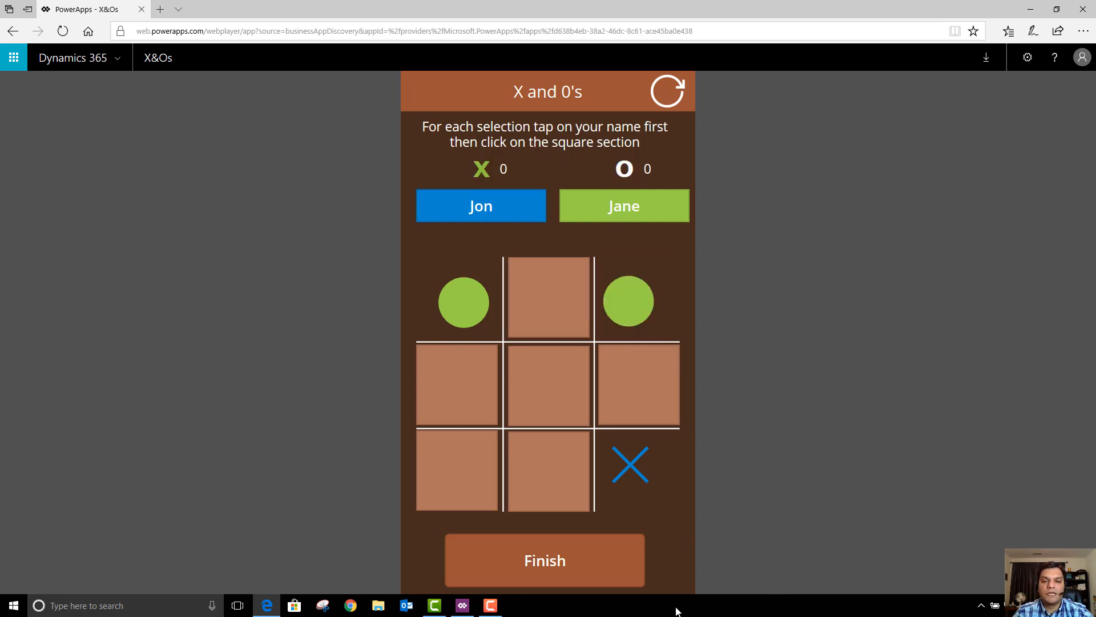
click(547, 300)
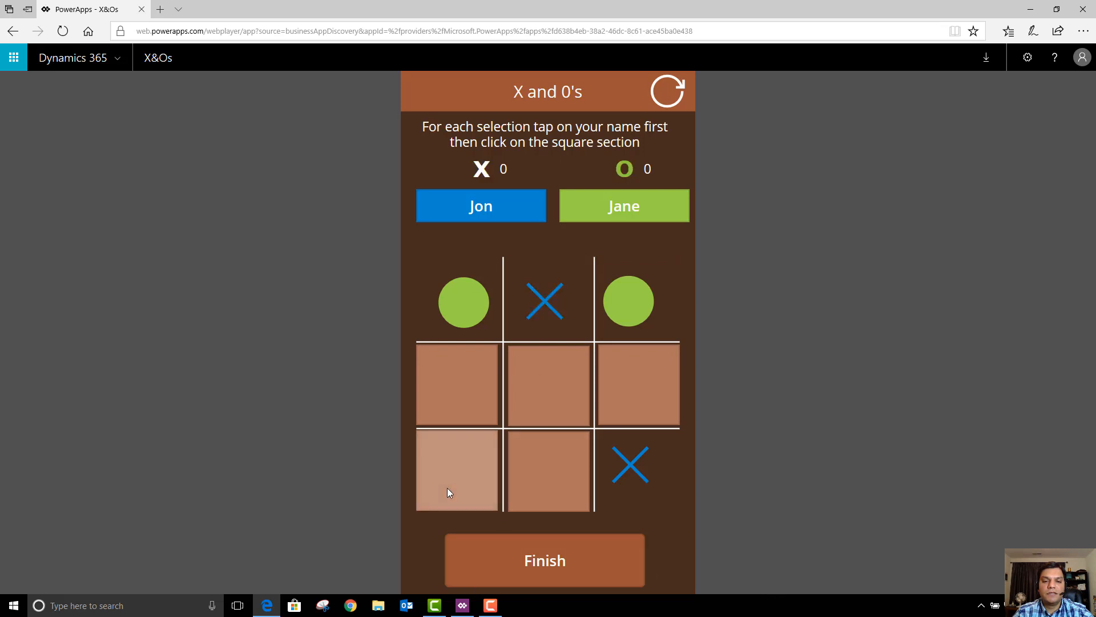
click(457, 469)
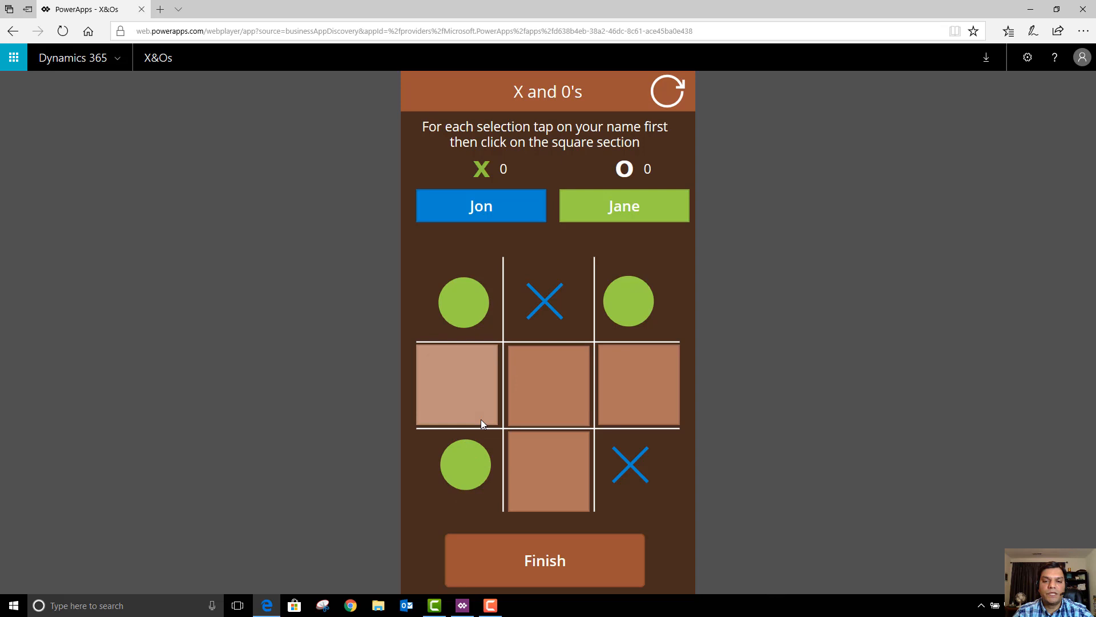
mouse_move(584, 412)
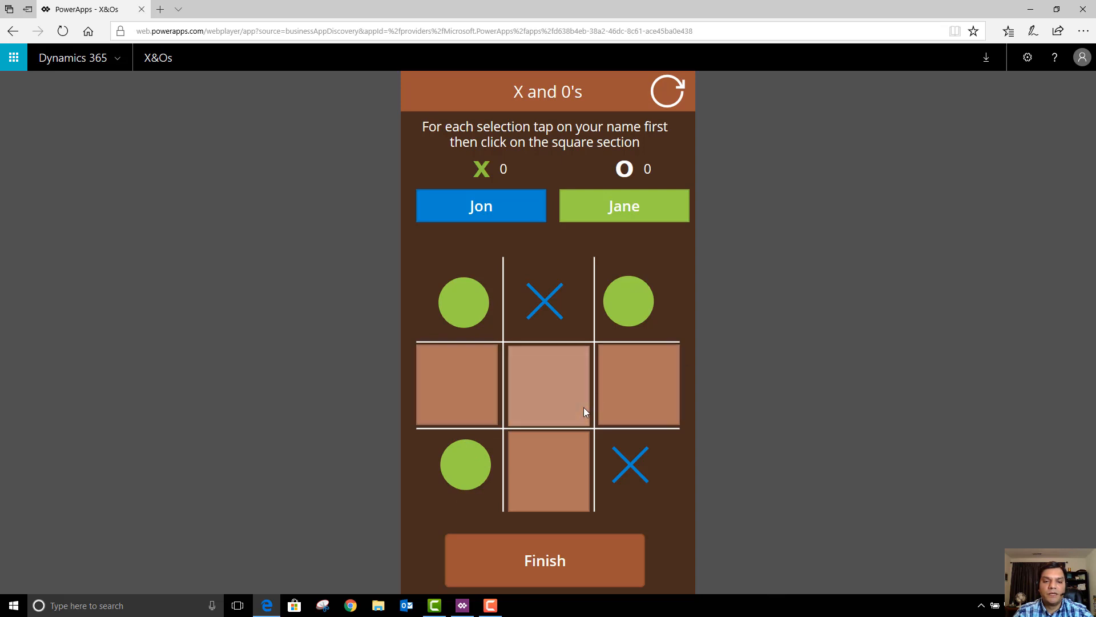
click(548, 385)
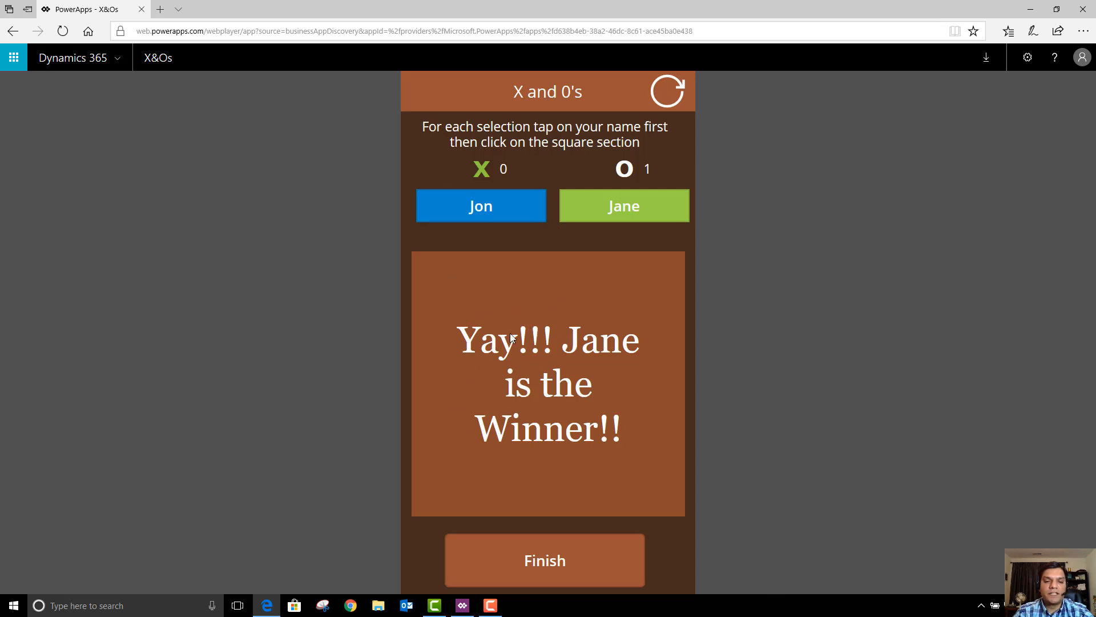
mouse_move(565, 338)
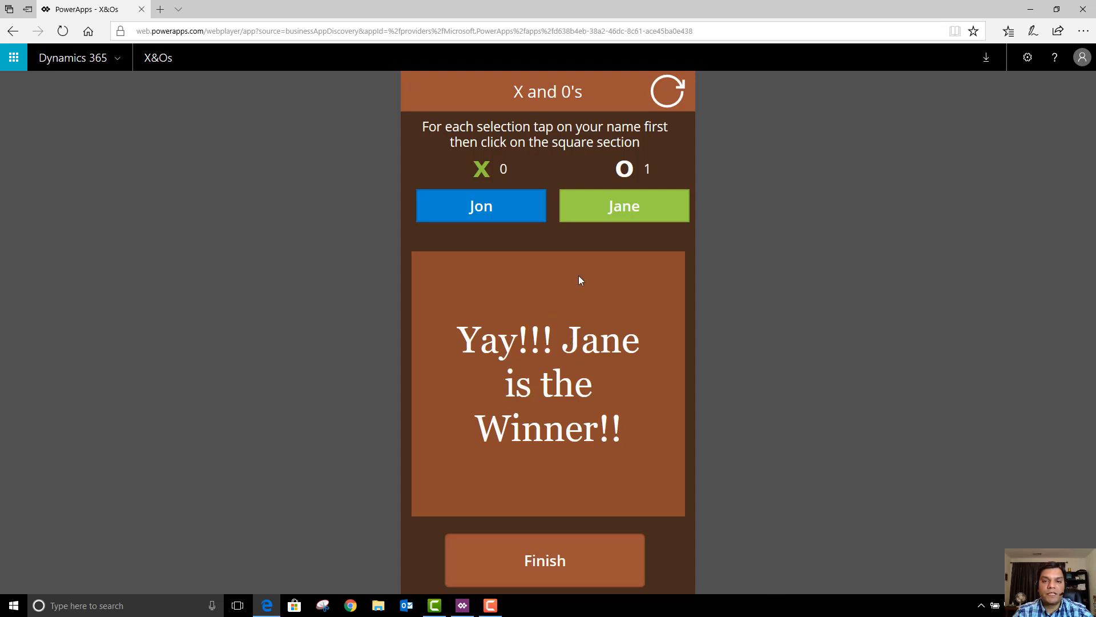
mouse_move(648, 176)
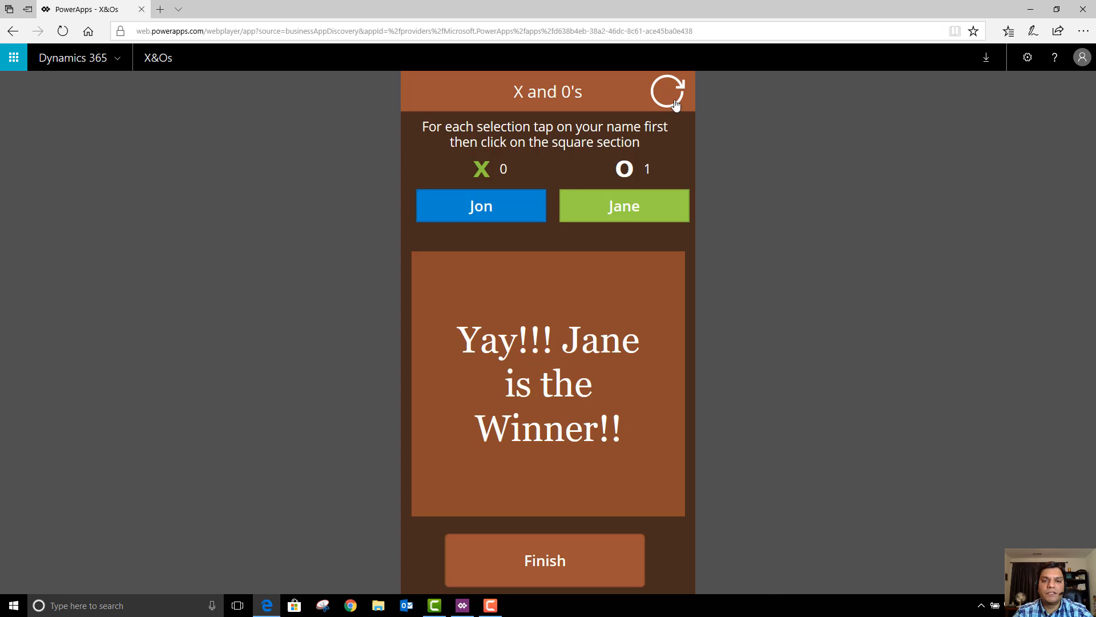
mouse_move(673, 113)
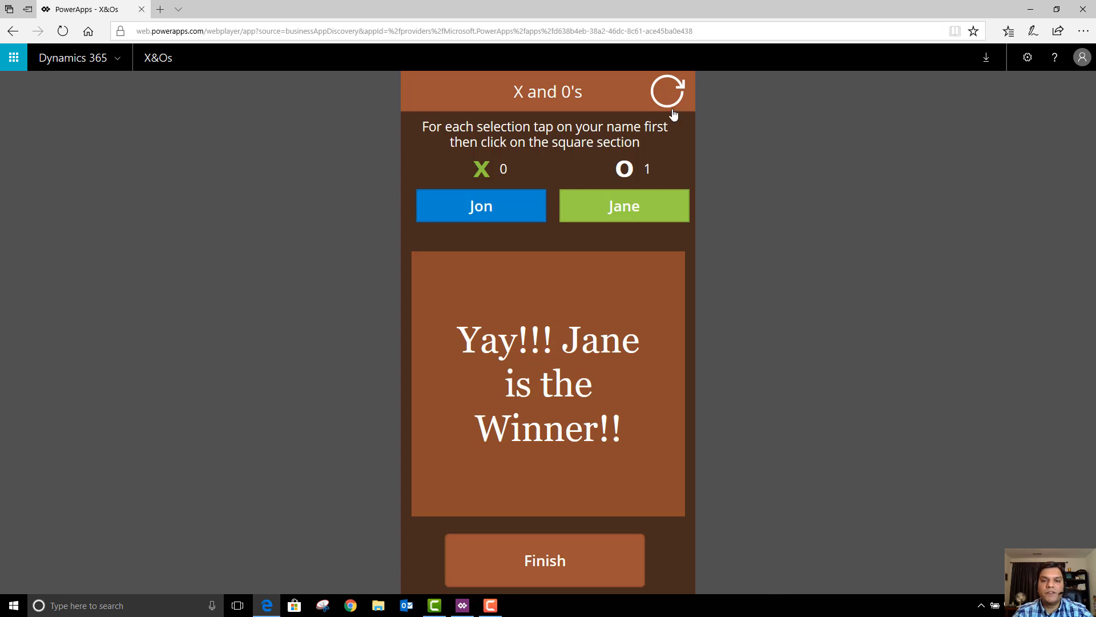
Step: Reset the board and play a round Jon wins, evening the score at 1–1
click(667, 92)
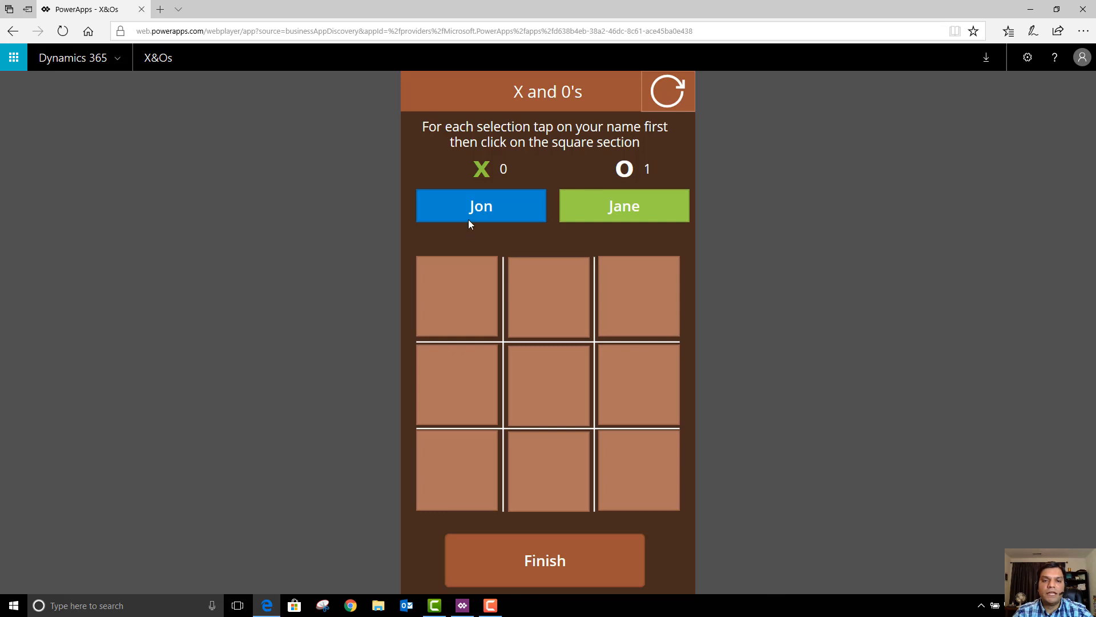
click(457, 297)
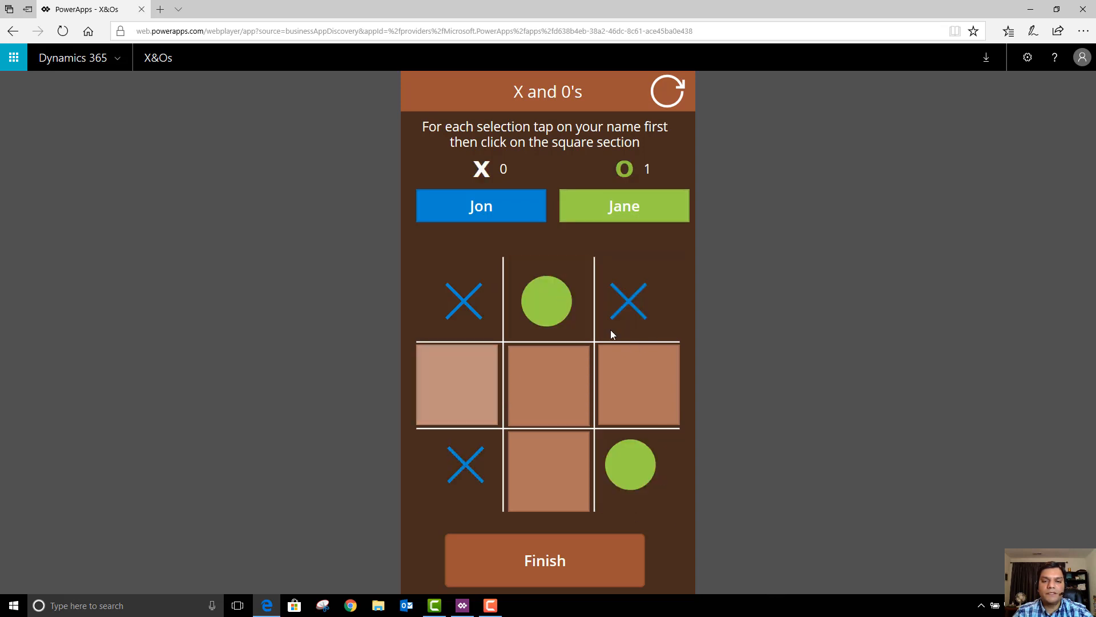
click(544, 385)
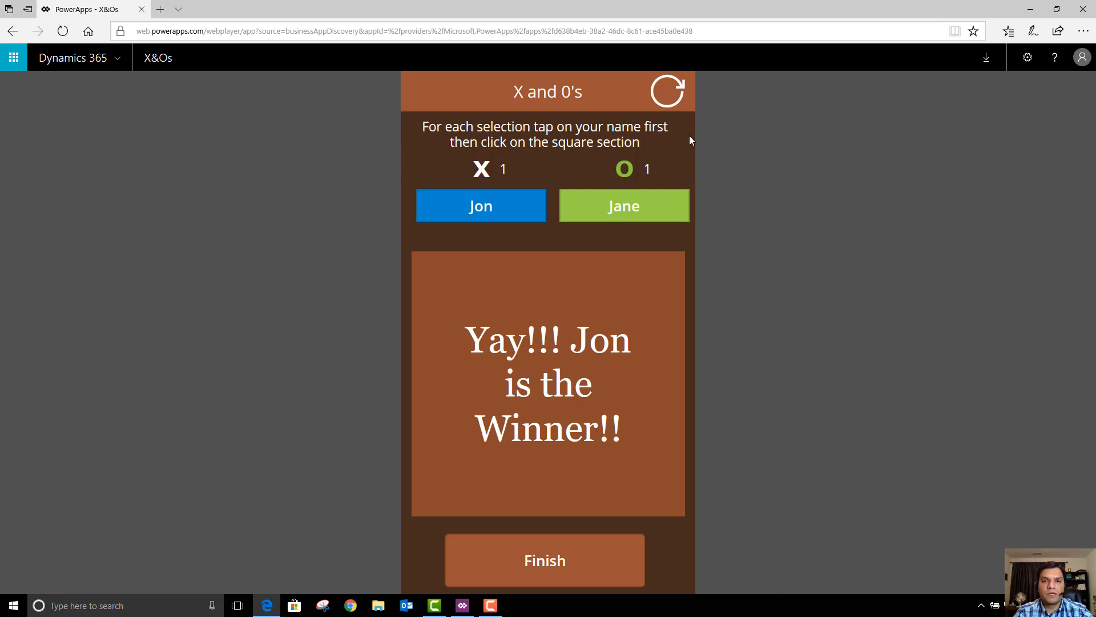
mouse_move(684, 170)
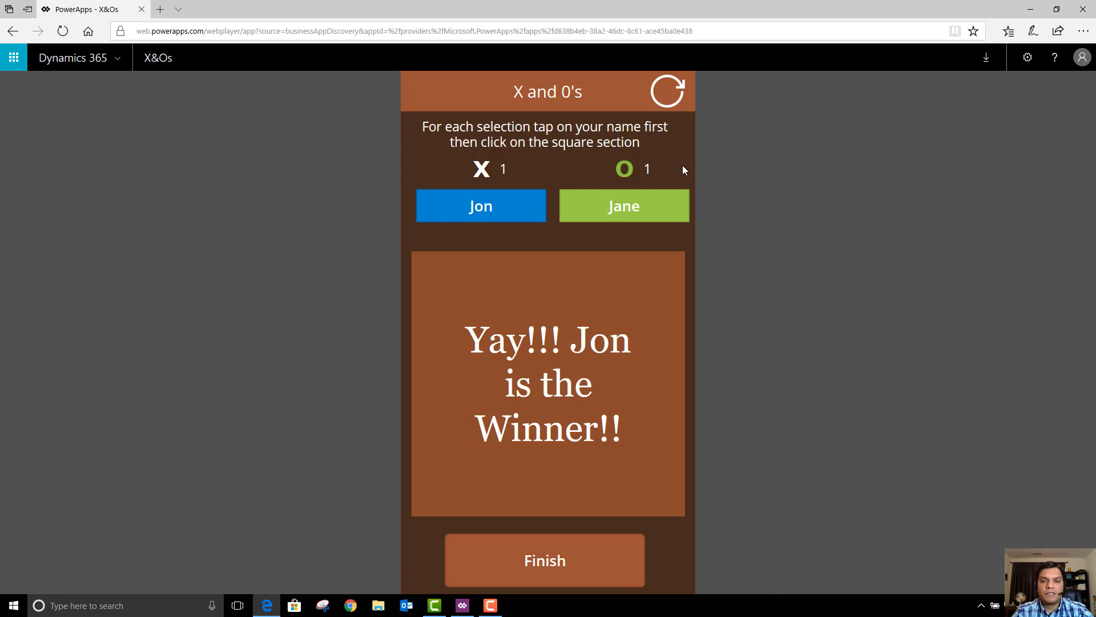
mouse_move(668, 105)
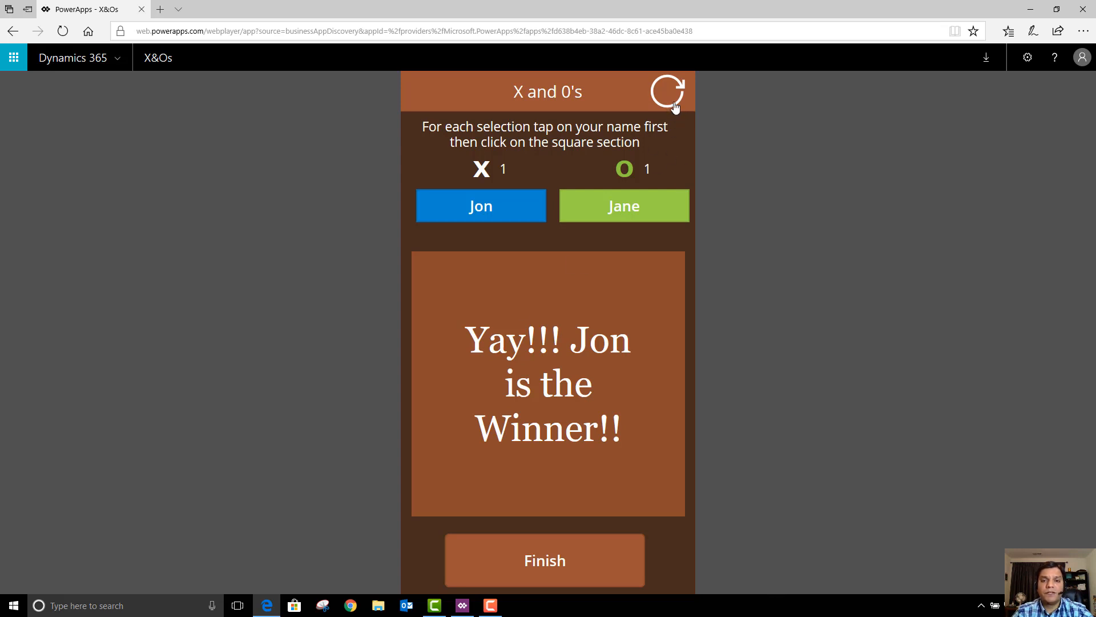
Step: Reset the board, play a round Jane wins for a 2–1 lead, then clear the grid again
click(668, 91)
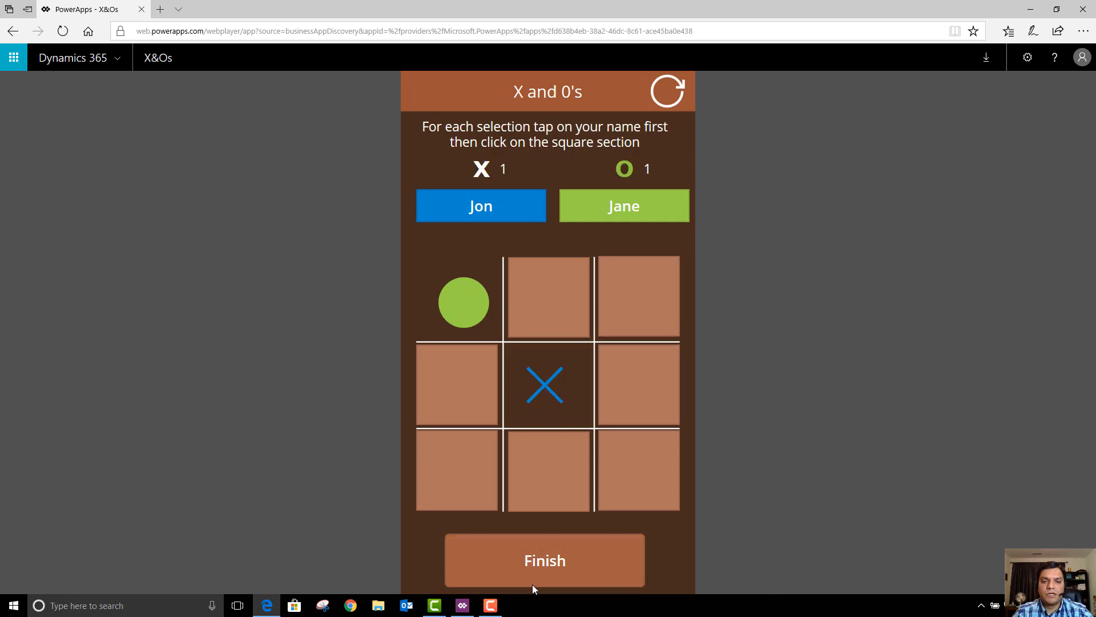
mouse_move(637, 469)
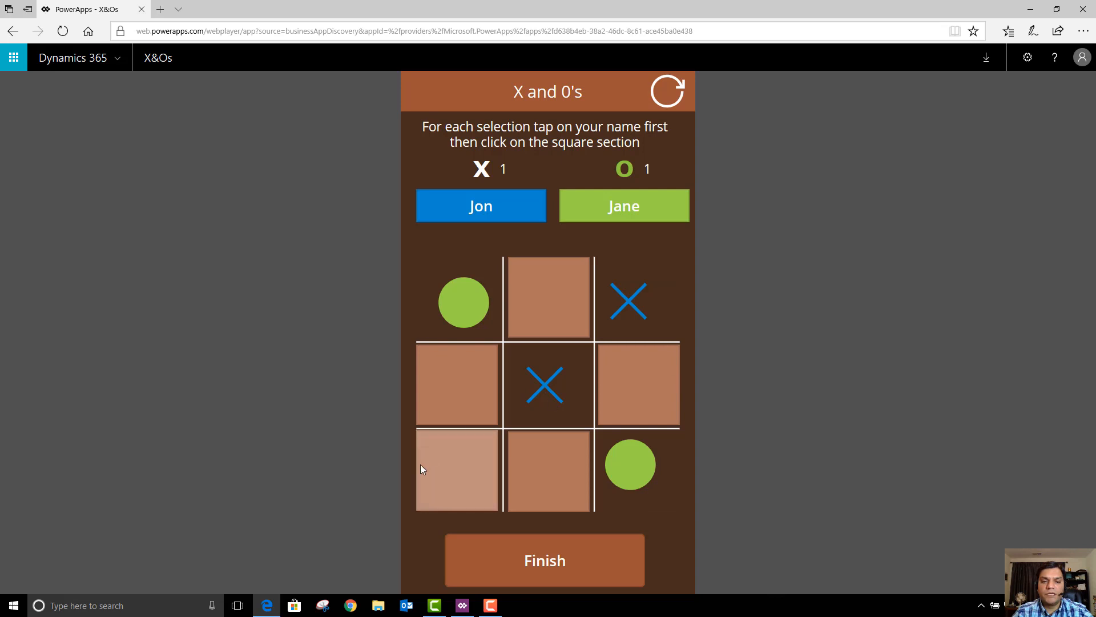
click(458, 469)
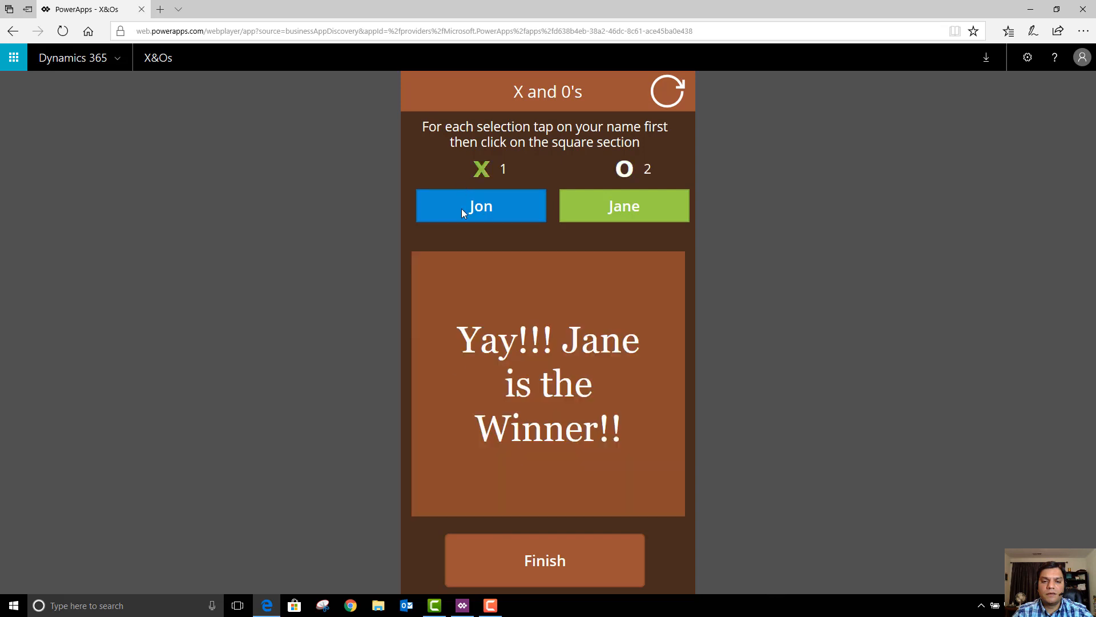
click(665, 91)
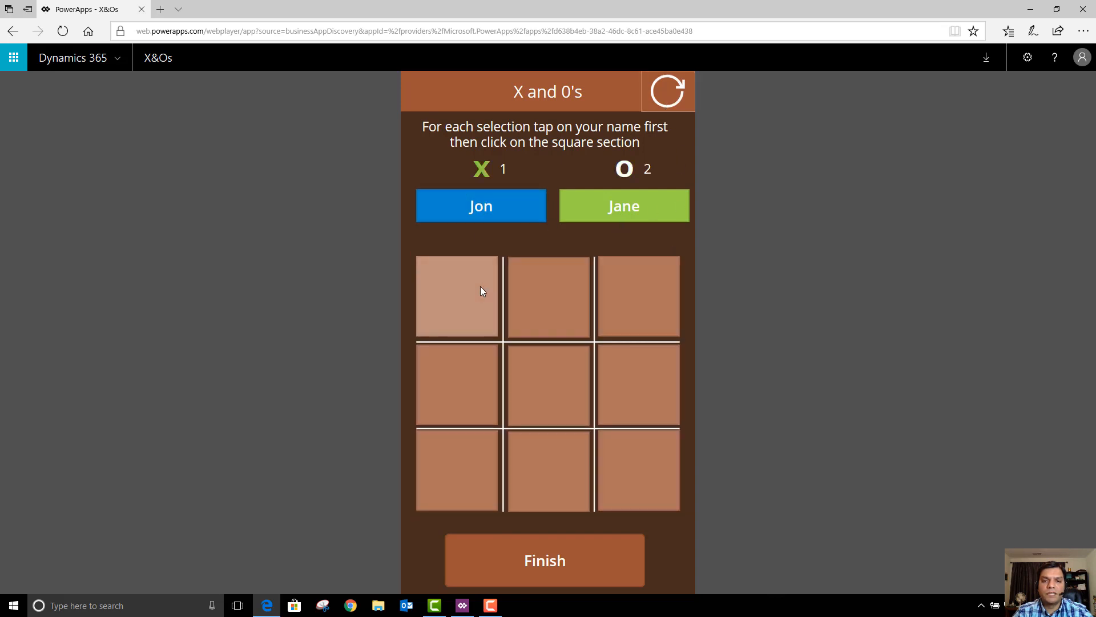
Step: Play top-row moves that give Jon the win, levelling the score at 2–2
click(457, 297)
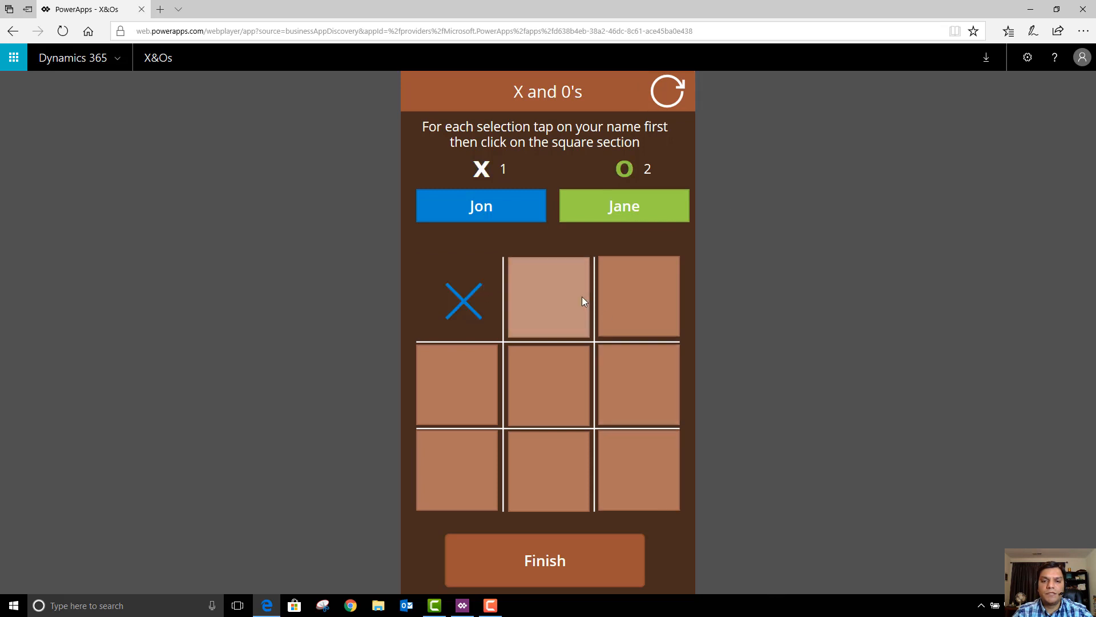
click(547, 297)
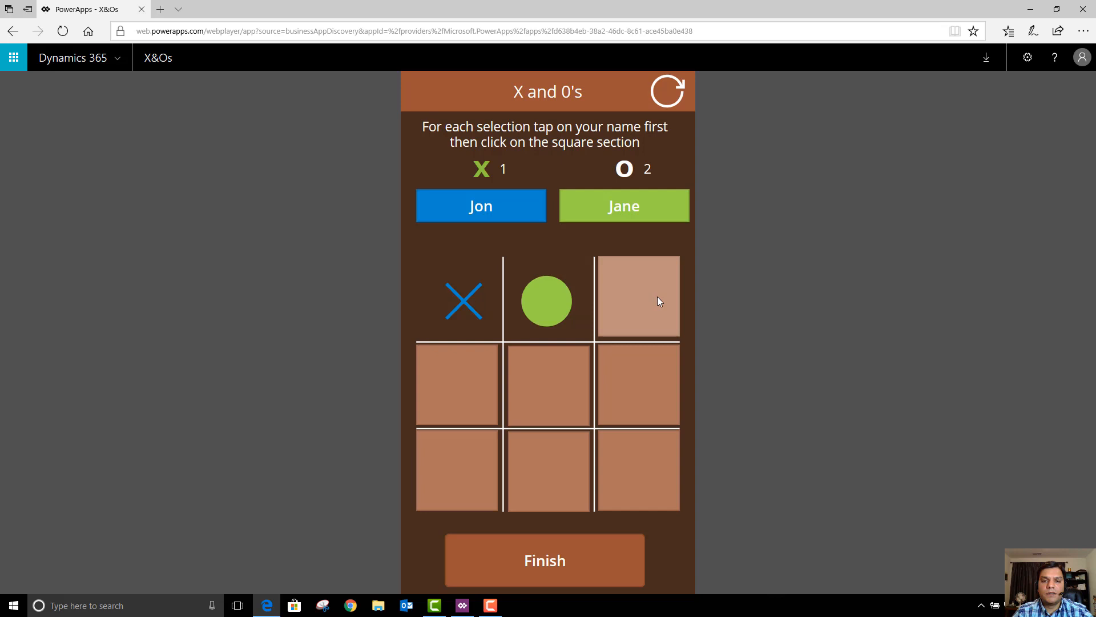
click(636, 297)
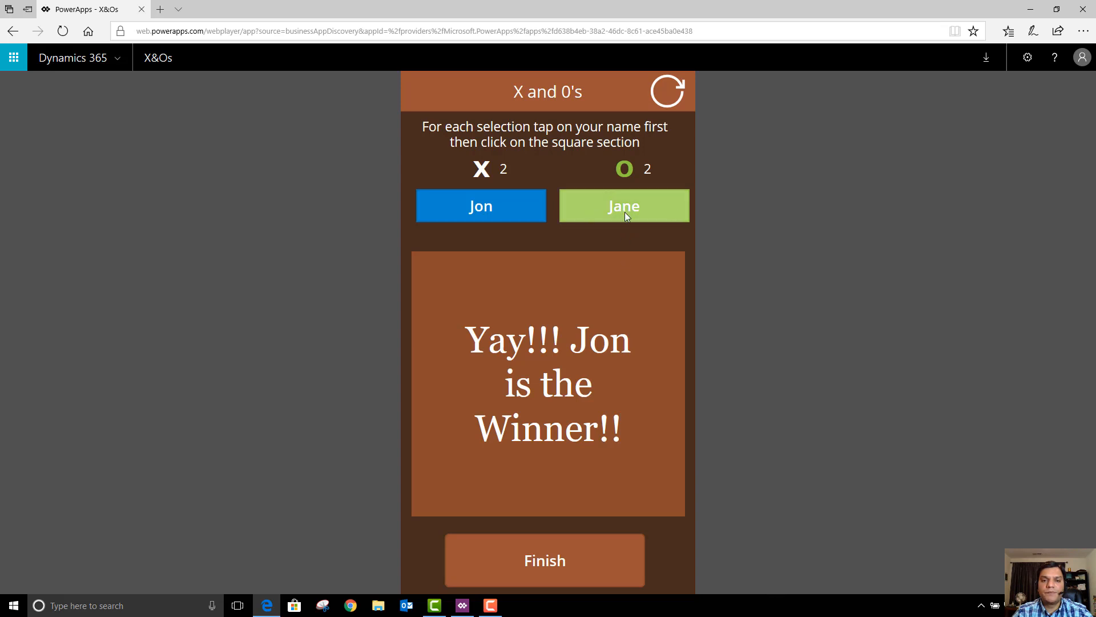
Step: Start a new round and fill all nine squares for a draw, then clear the board
click(666, 91)
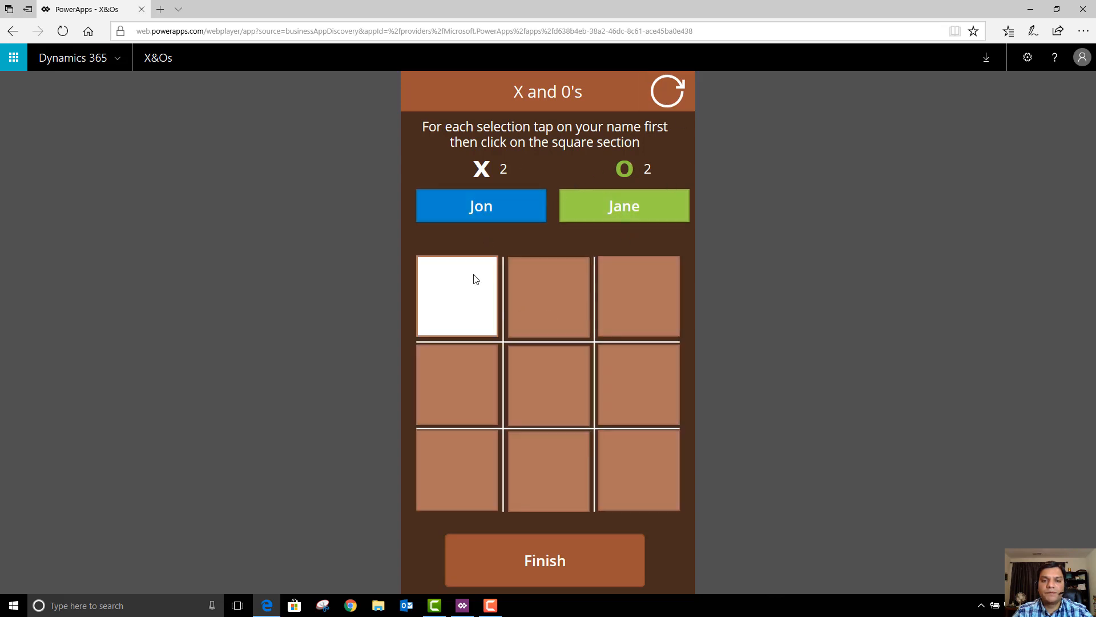
click(457, 295)
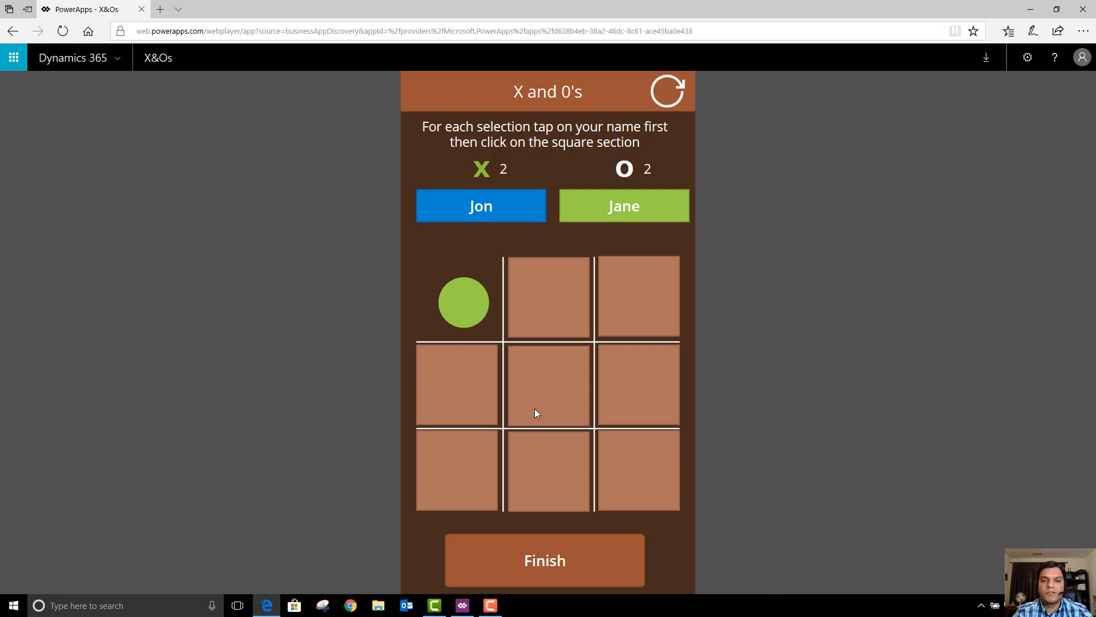
click(637, 470)
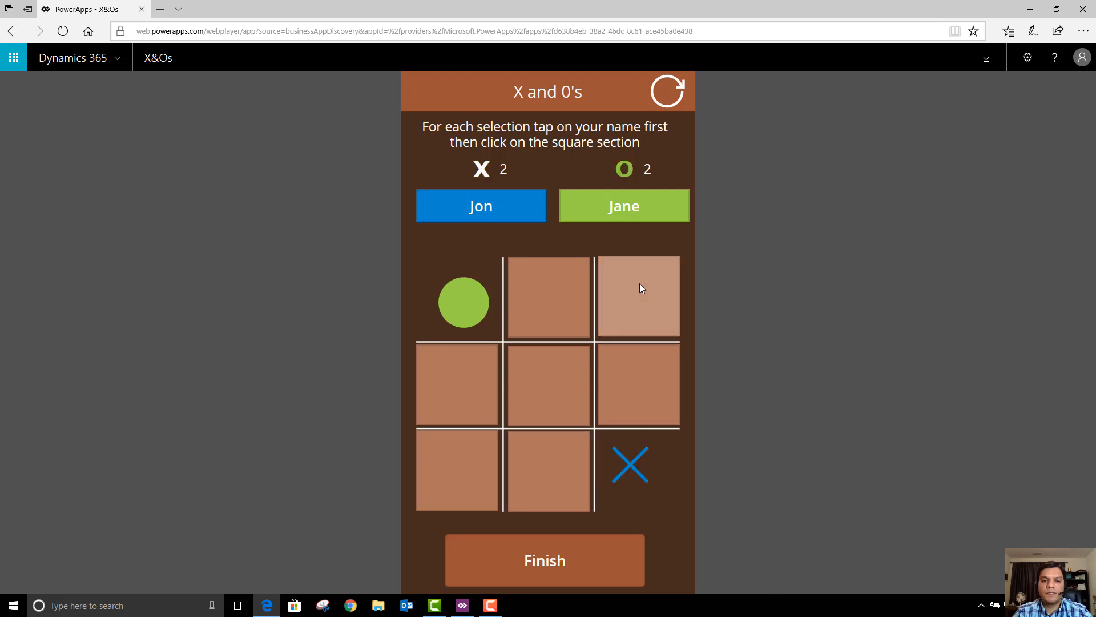
click(547, 383)
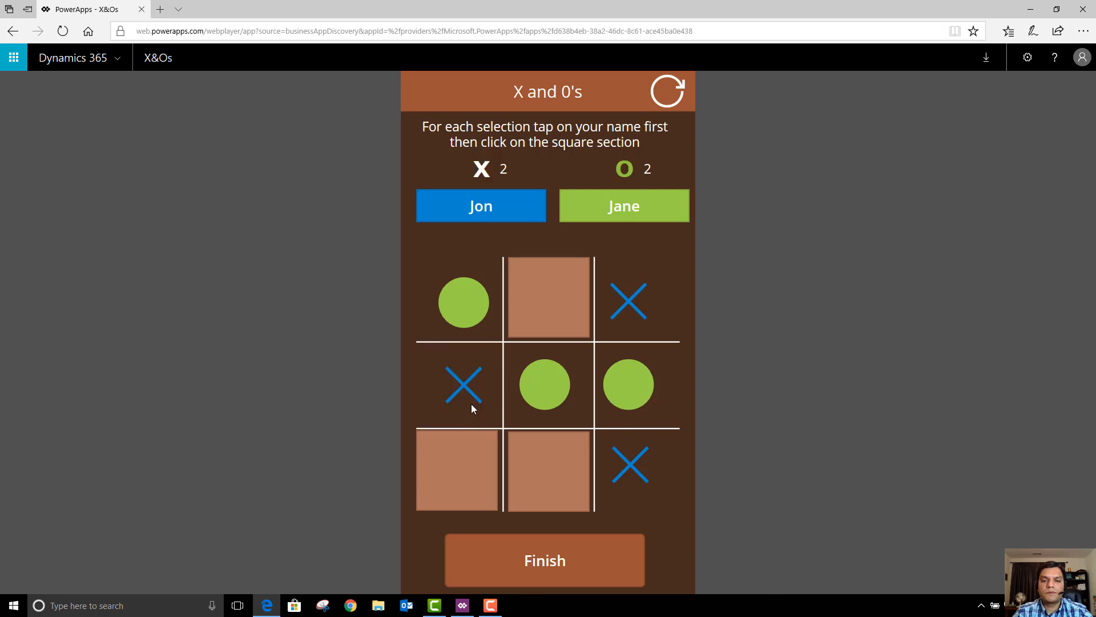
mouse_move(548, 297)
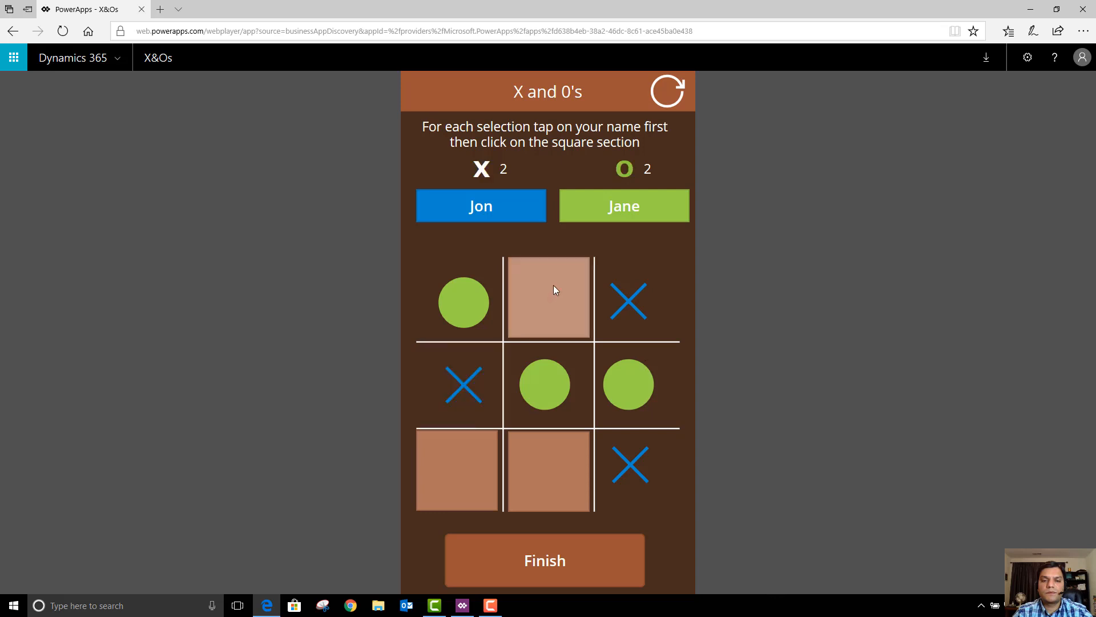
click(545, 469)
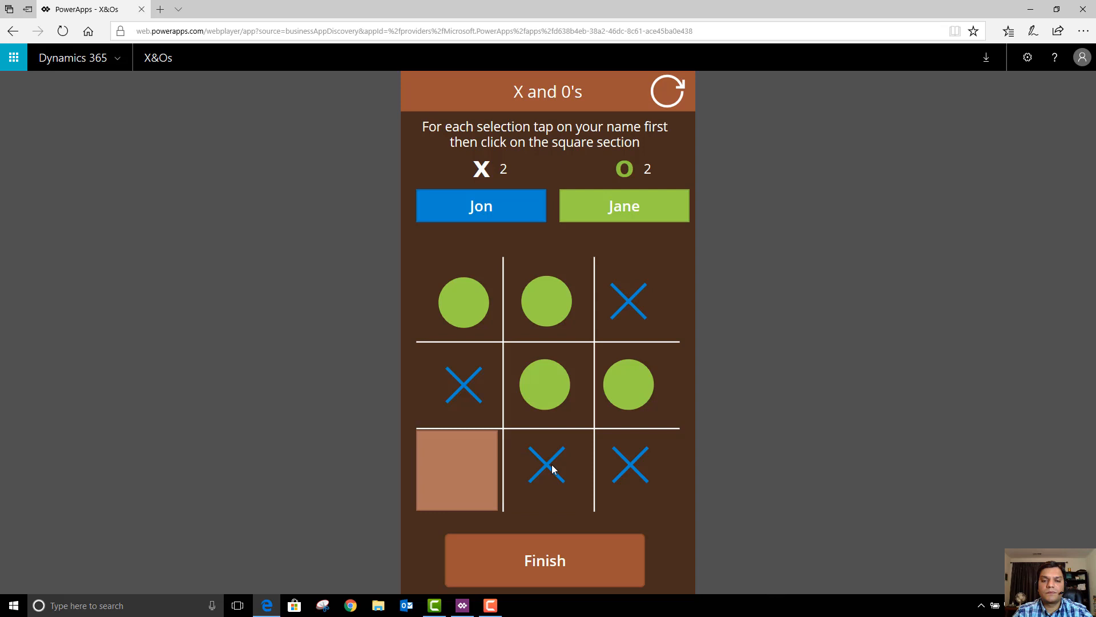
click(457, 469)
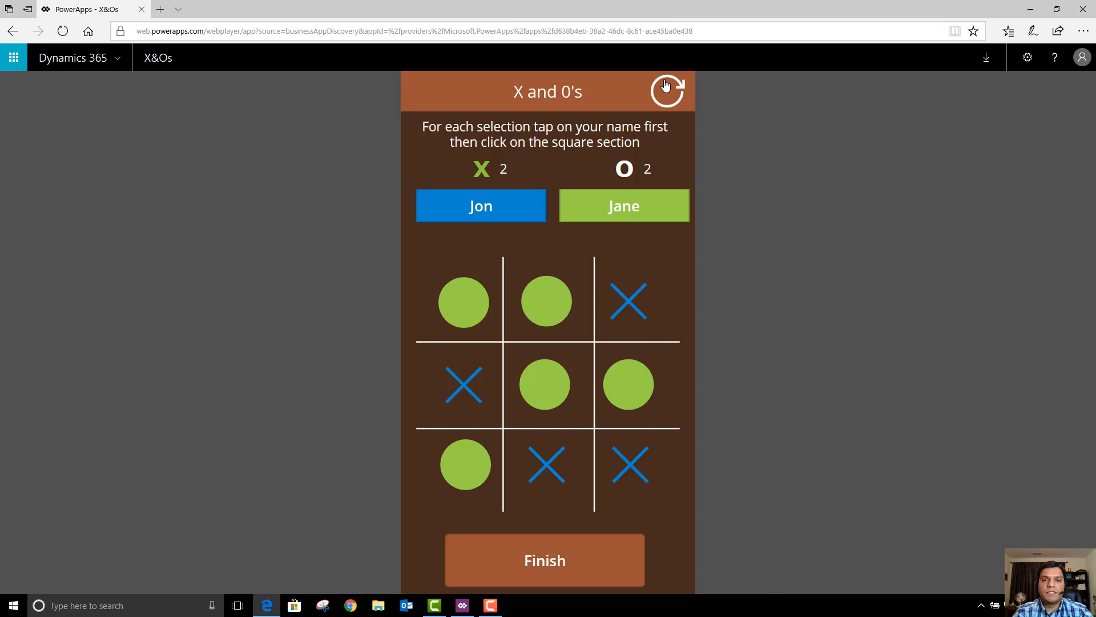
click(666, 92)
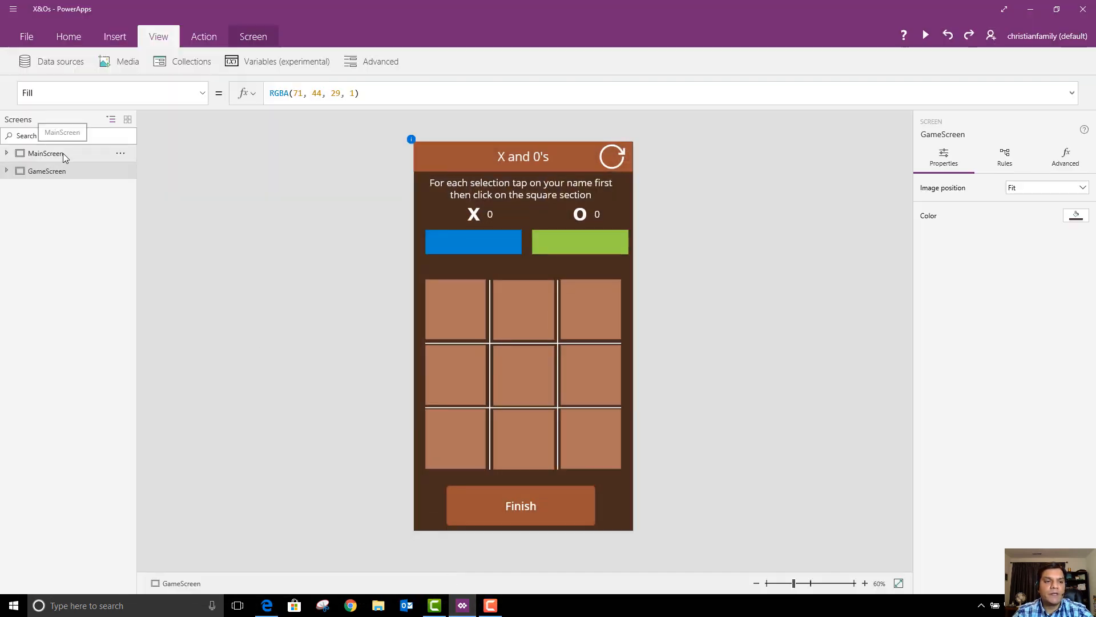
Step: Select MainScreen's WarningLabel and show its Visible property formula based on RequiredVar
click(45, 153)
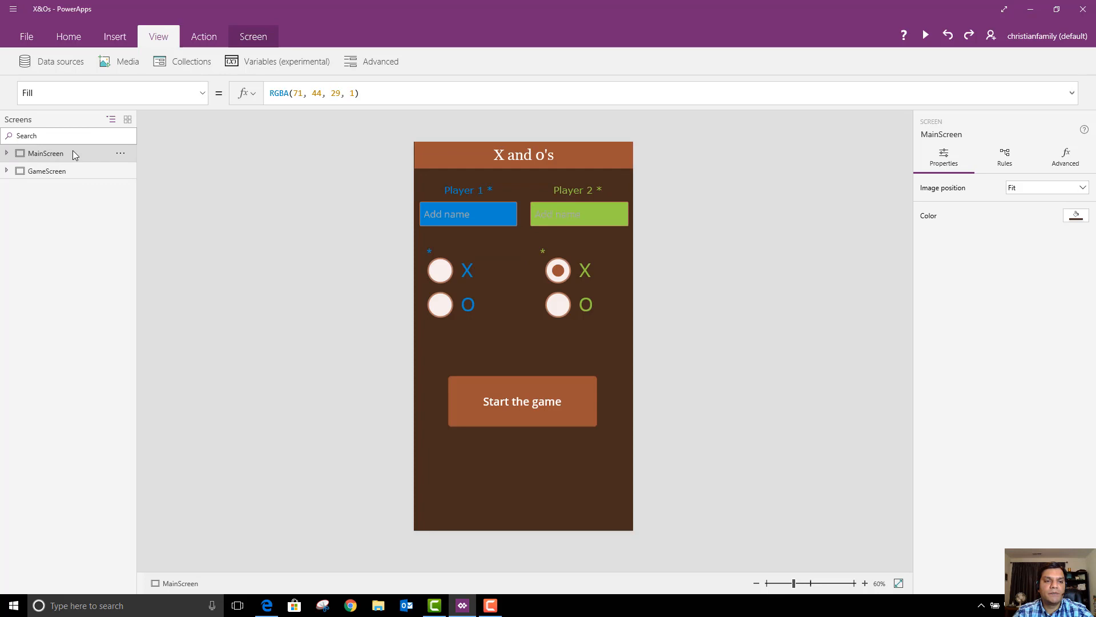
mouse_move(68, 171)
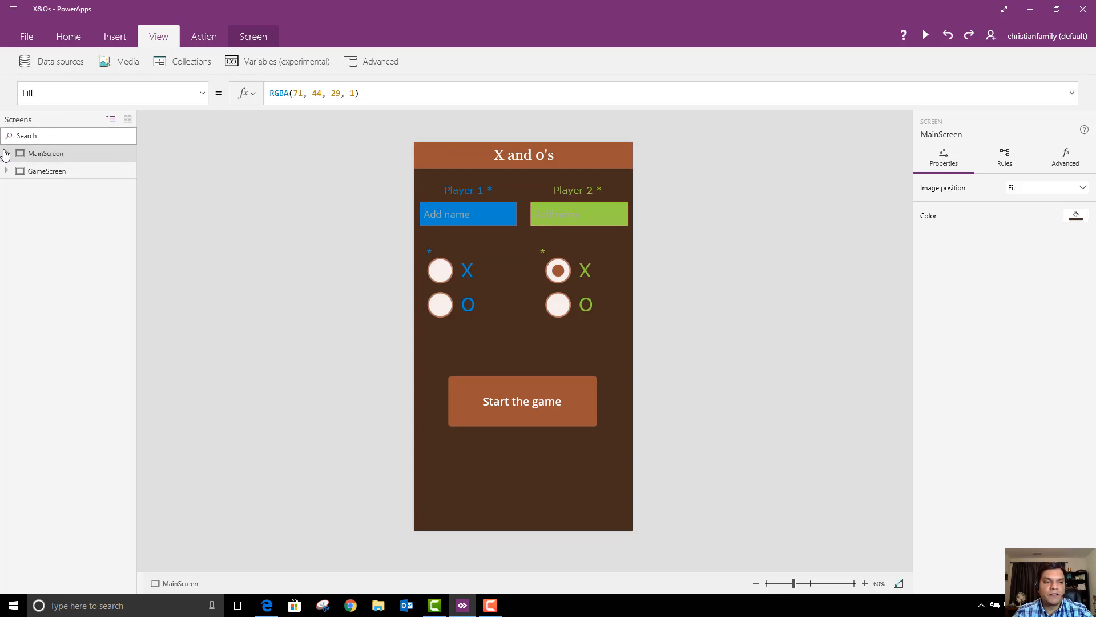
click(5, 153)
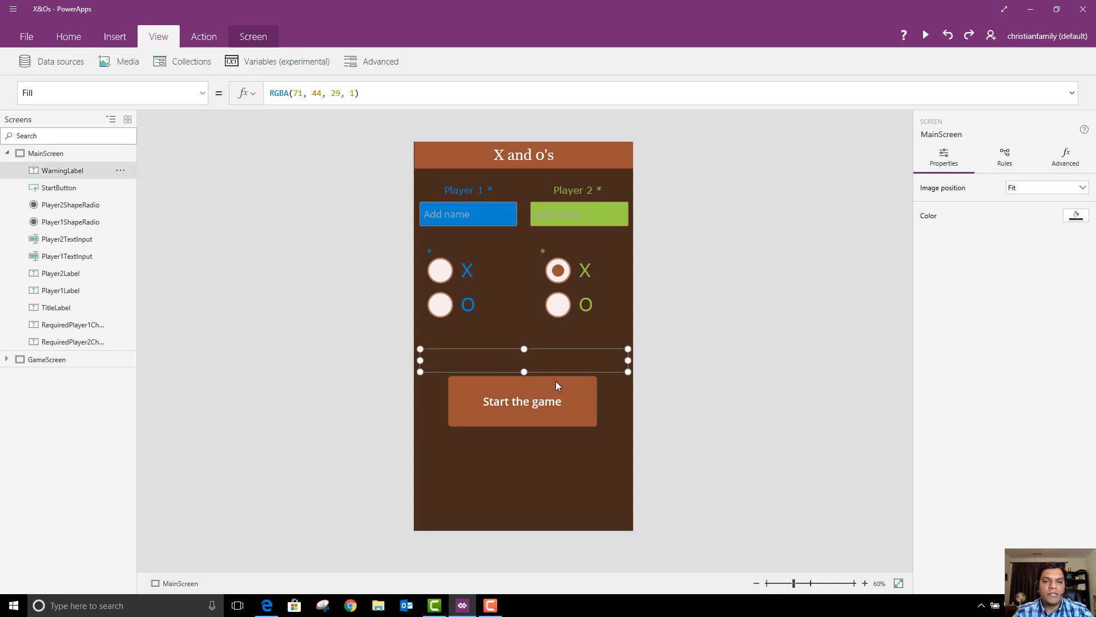
click(62, 170)
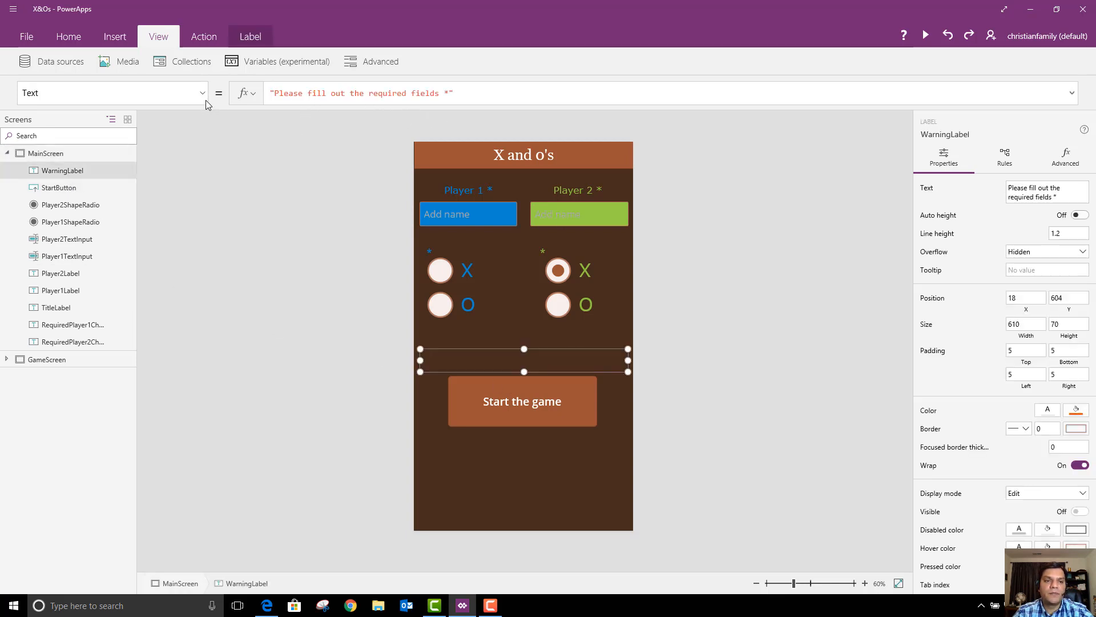
click(112, 92)
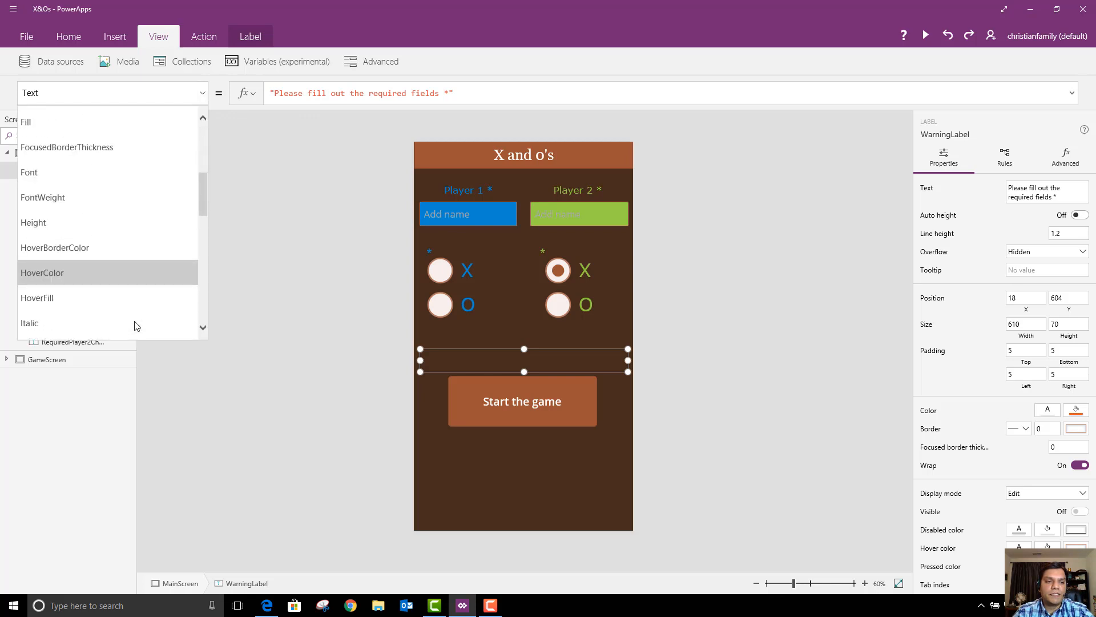
scroll(down, 3)
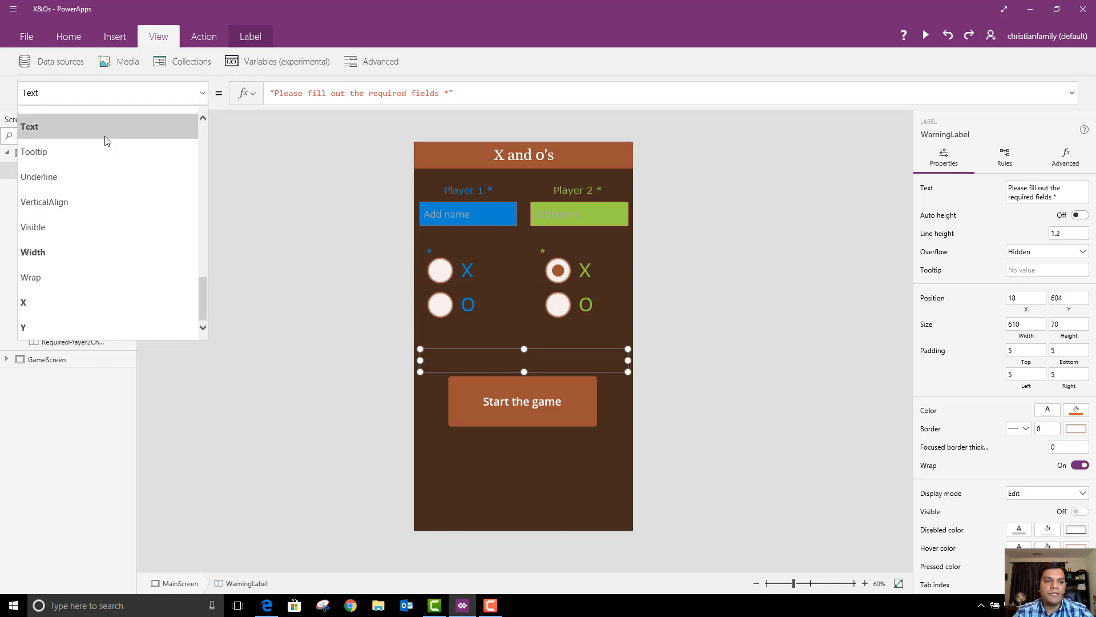
click(33, 226)
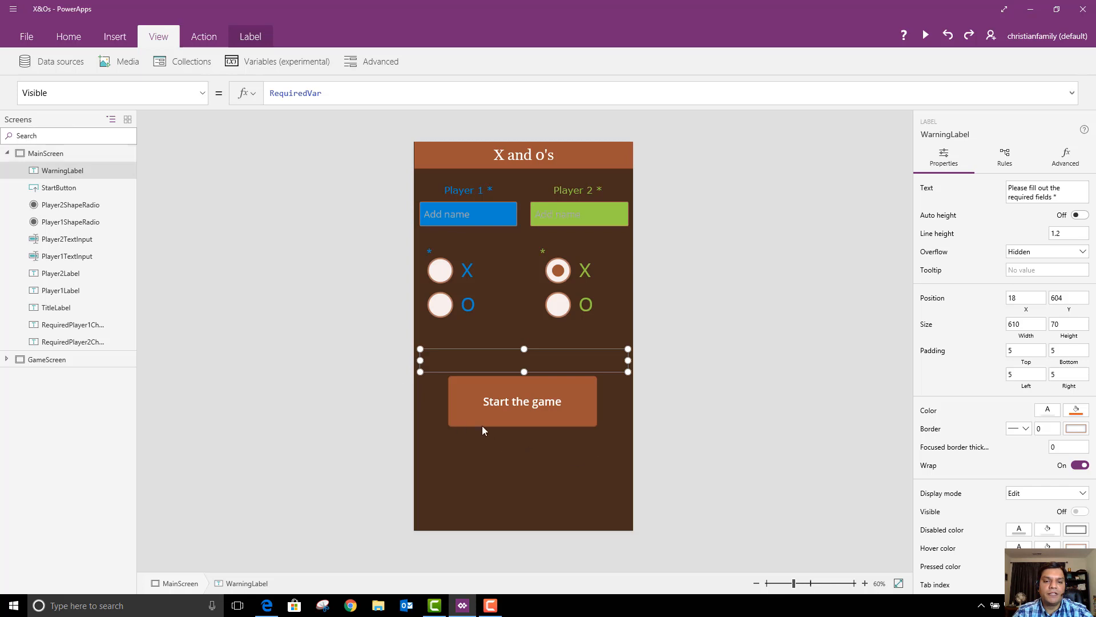
Step: Select StartButton, expand its OnSelect formula setting RequiredVar and navigating to GameScreen, then collapse MainScreen
click(522, 401)
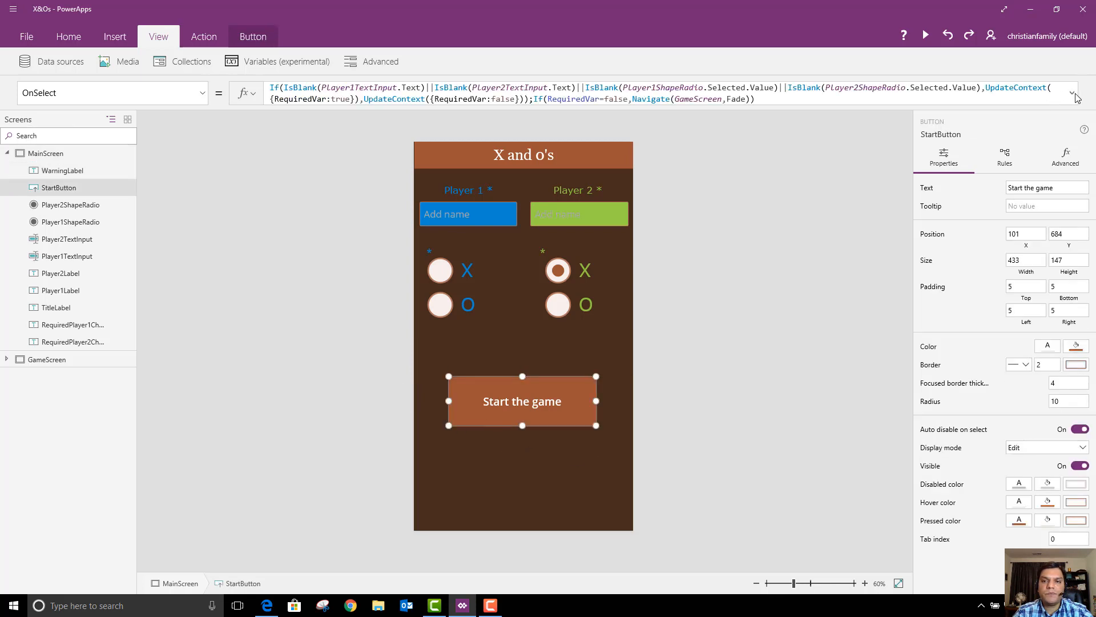
click(1073, 93)
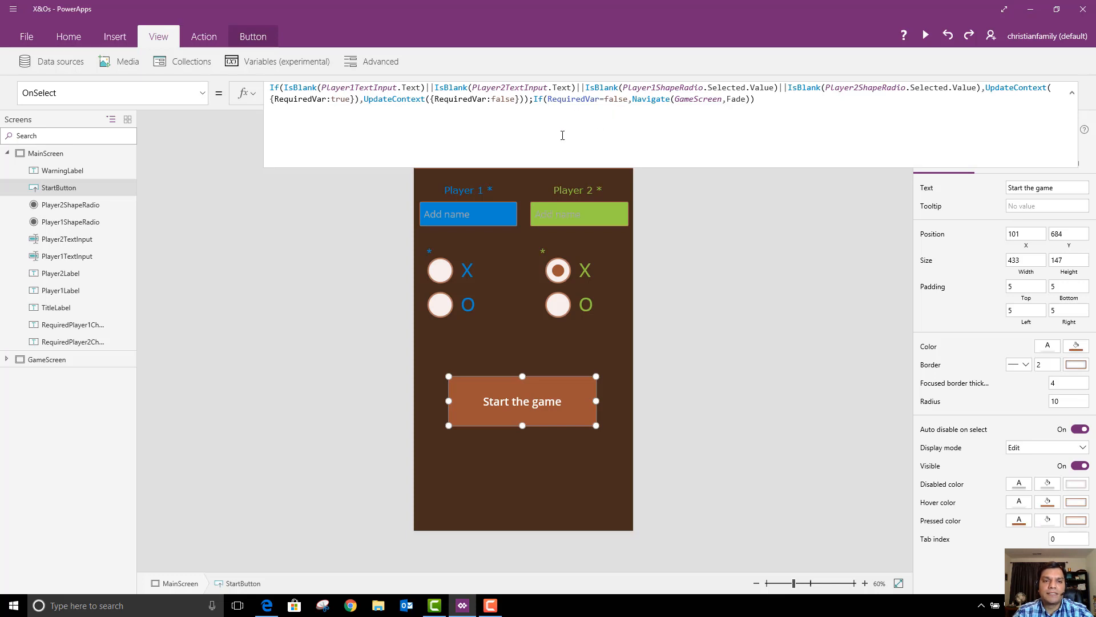
mouse_move(569, 291)
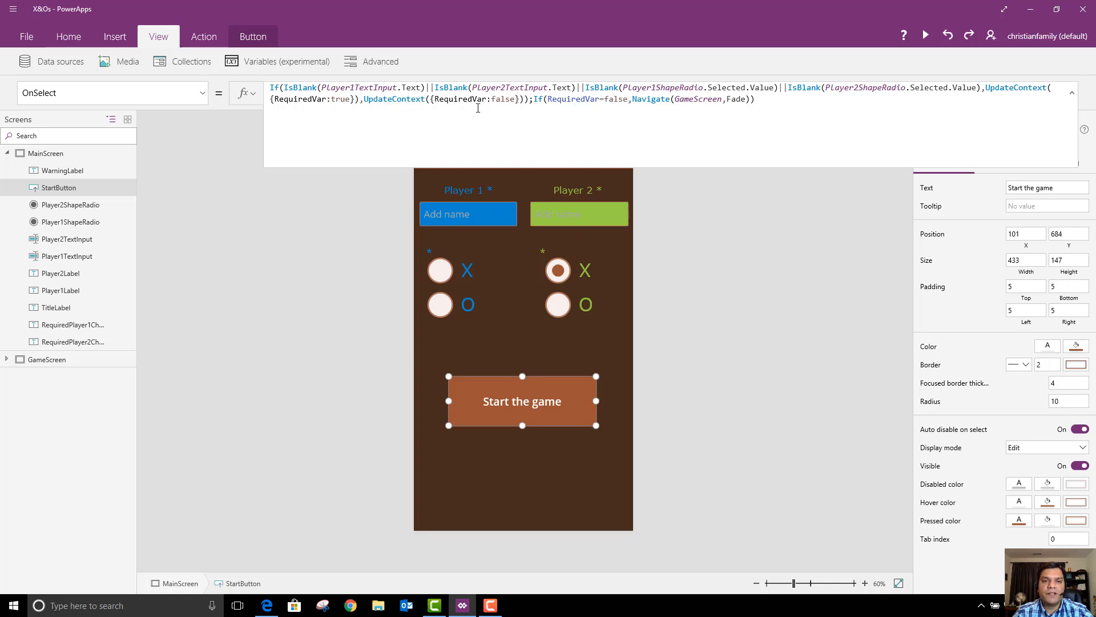
mouse_move(336, 89)
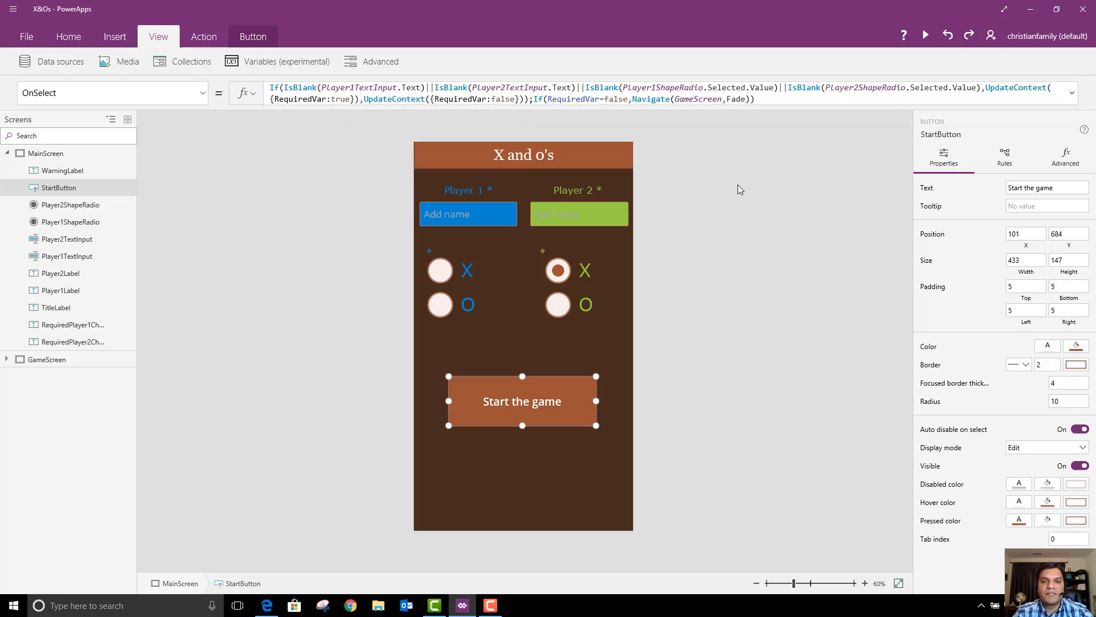
mouse_move(482, 352)
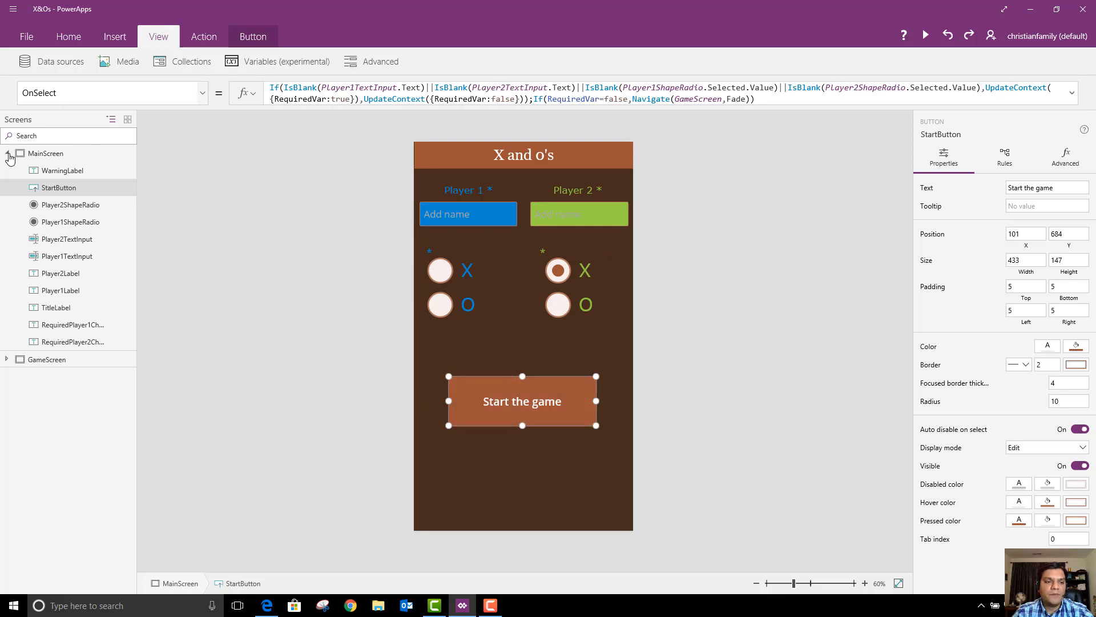
click(6, 153)
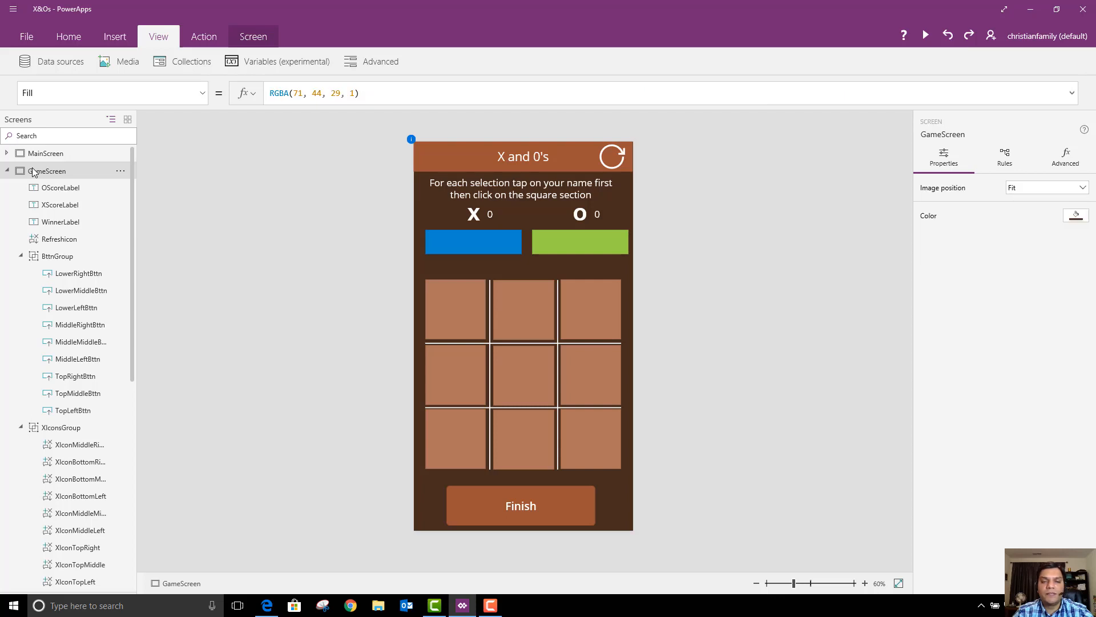
mouse_move(468, 319)
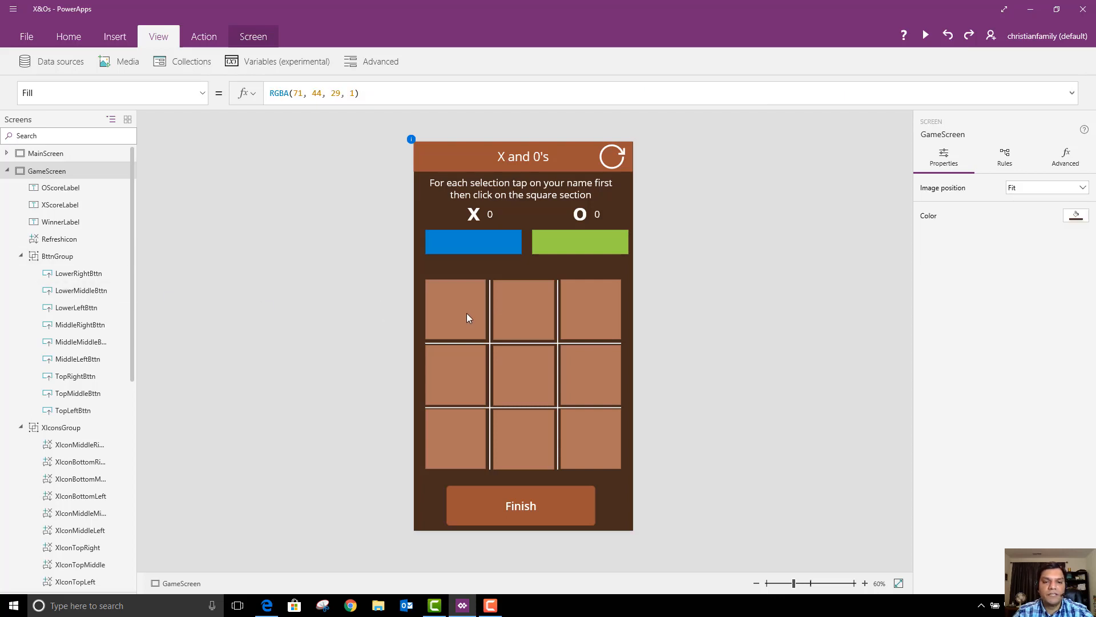
mouse_move(49, 286)
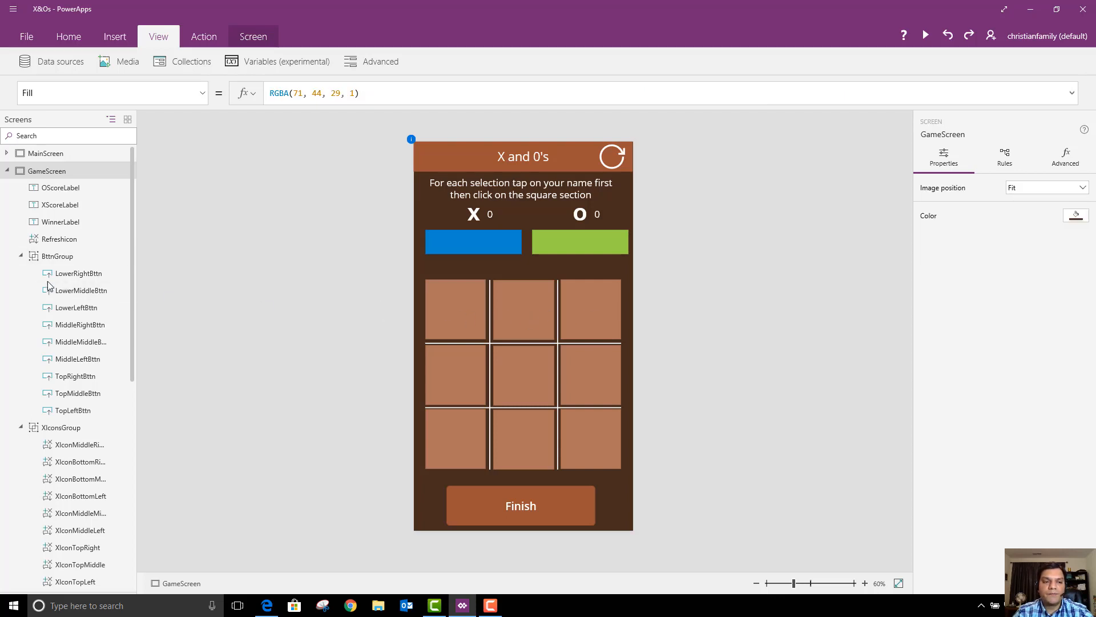
Step: Select LowerRightBttn inside BttnGroup to show its win-checking OnSelect formula
click(79, 273)
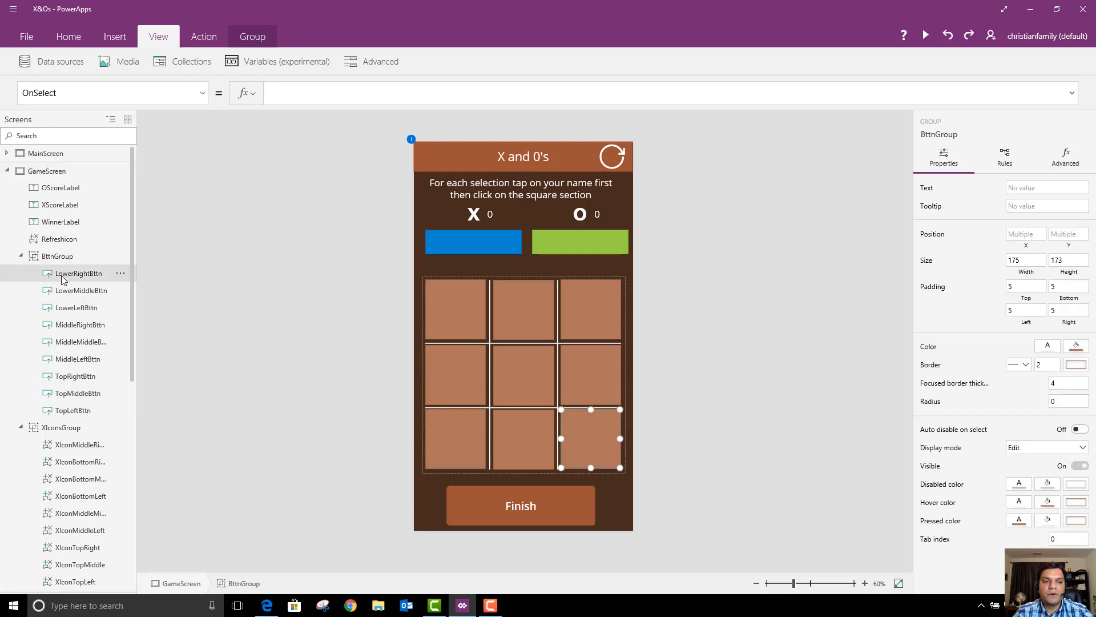
click(79, 272)
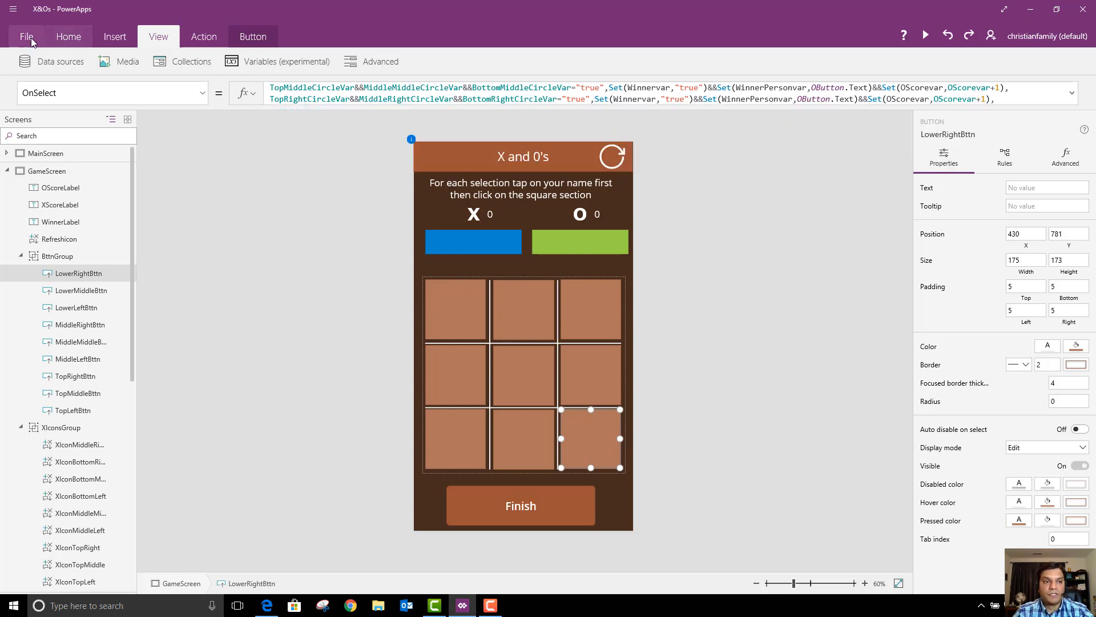
click(26, 37)
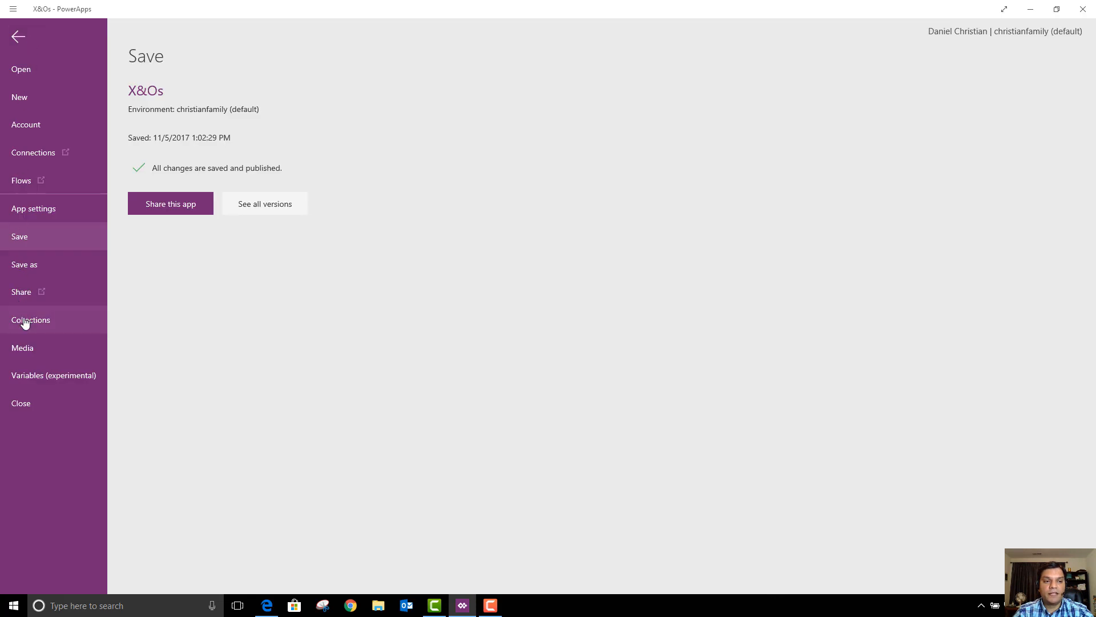
click(31, 320)
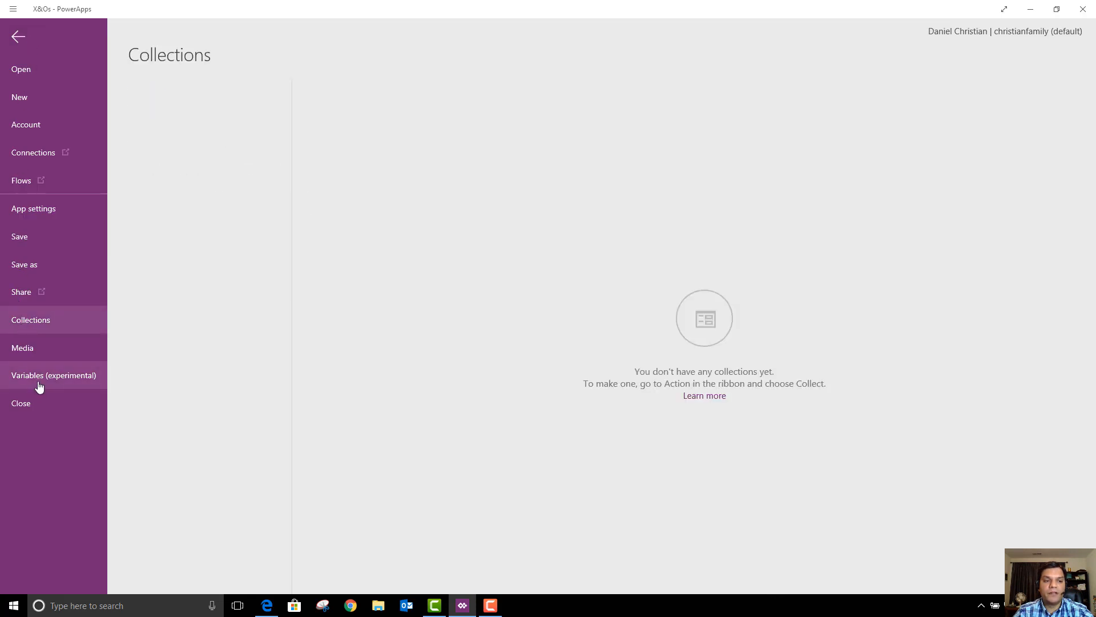
click(54, 374)
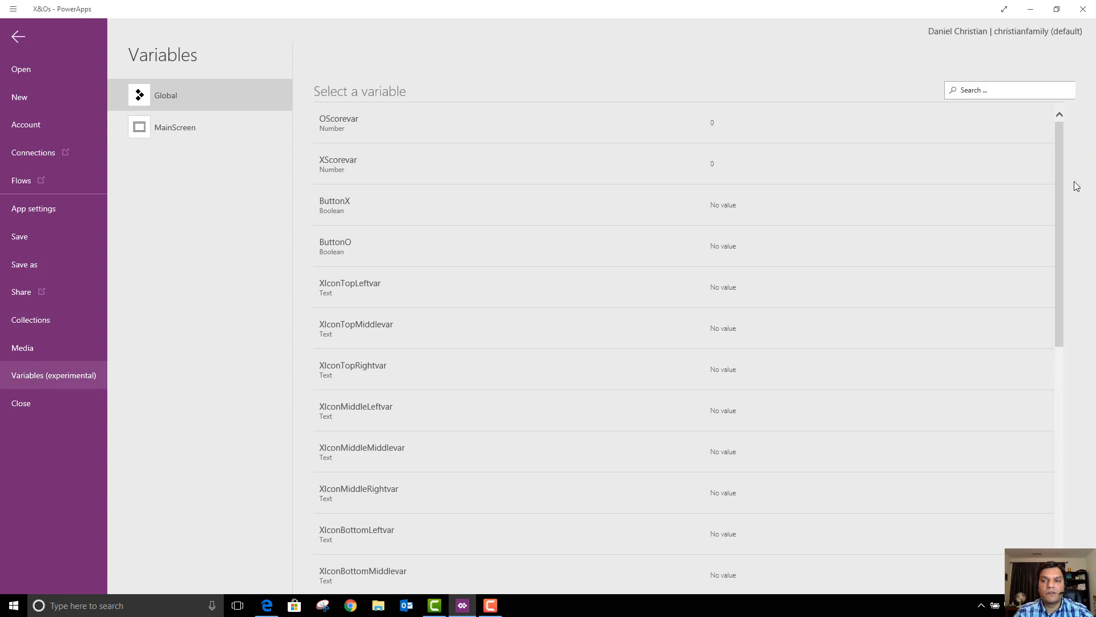
mouse_move(1063, 261)
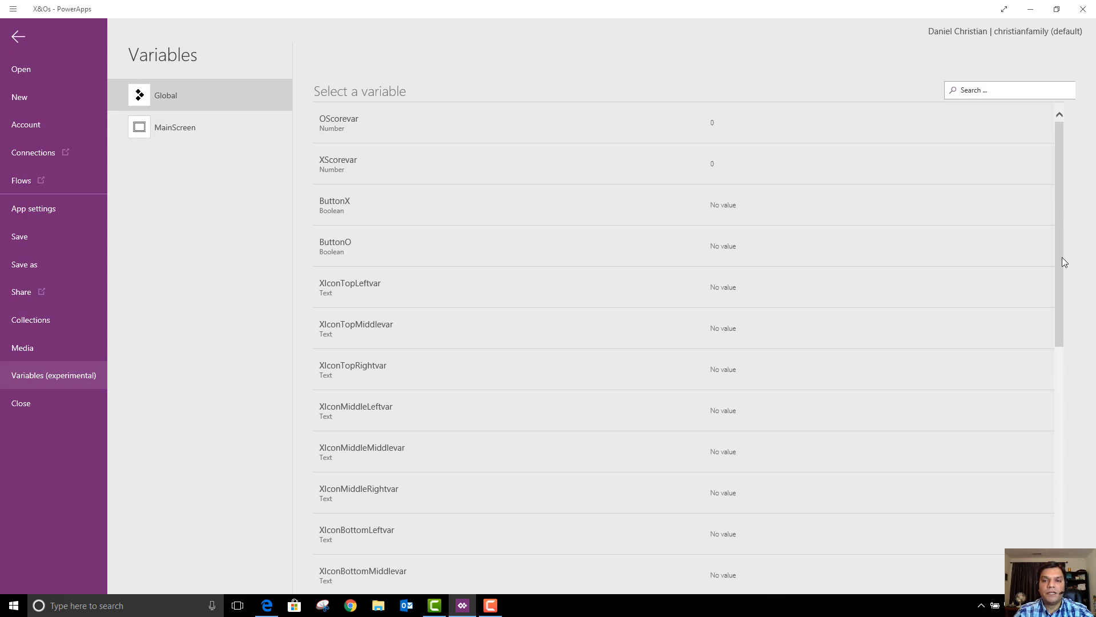
scroll(down, 3)
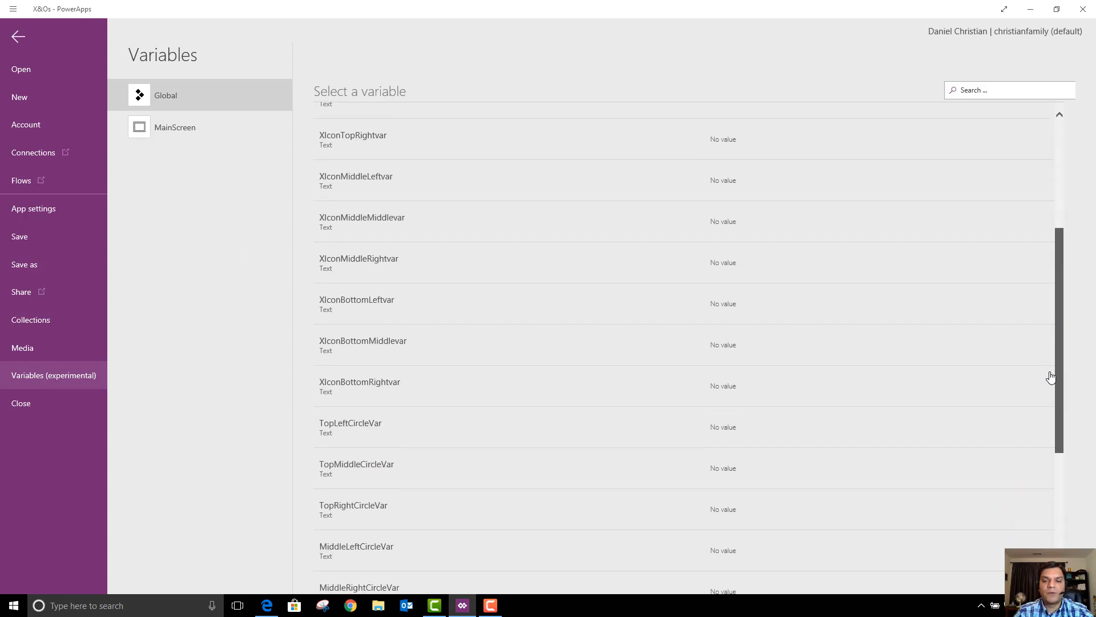
scroll(down, 3)
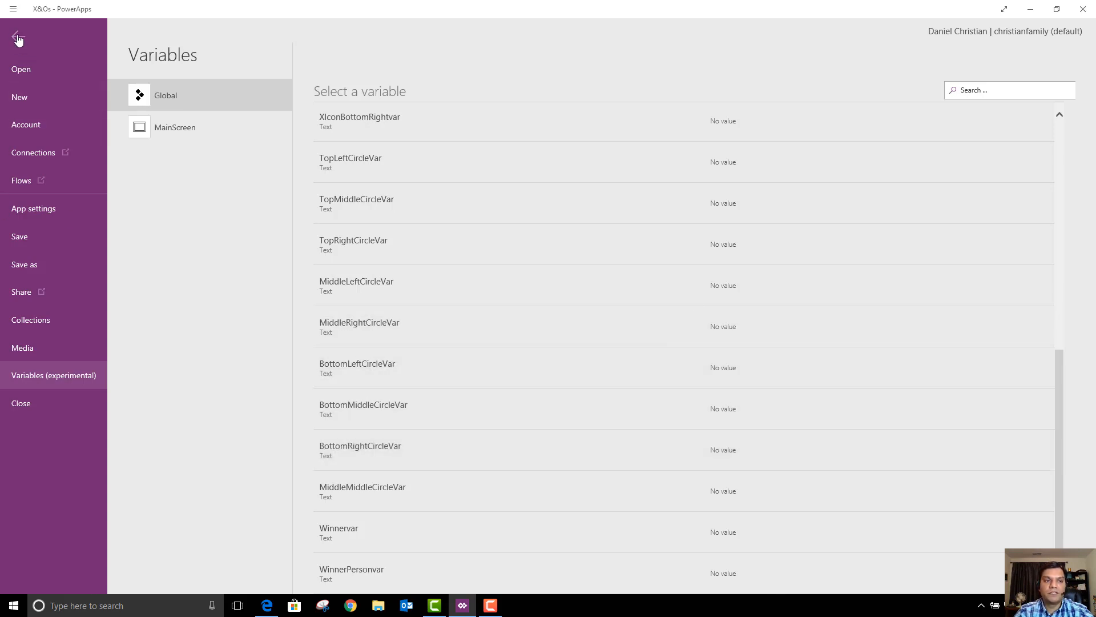
click(17, 38)
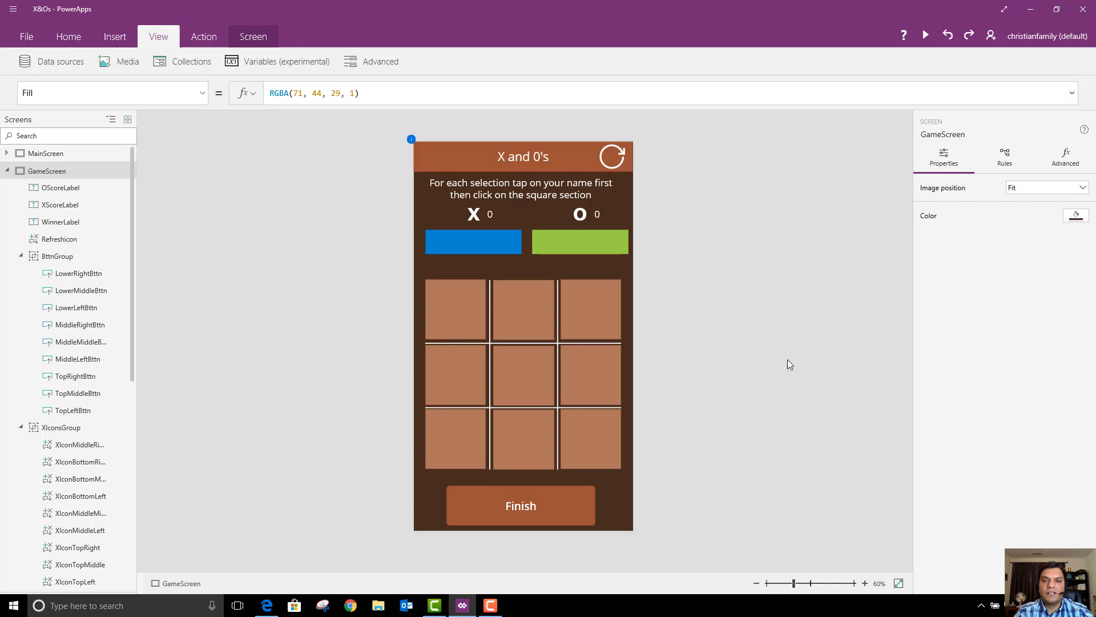
Step: Inspect the refresh icon's reset formula, then the Finish button's OnSelect that resets variables and returns to MainScreen
click(610, 156)
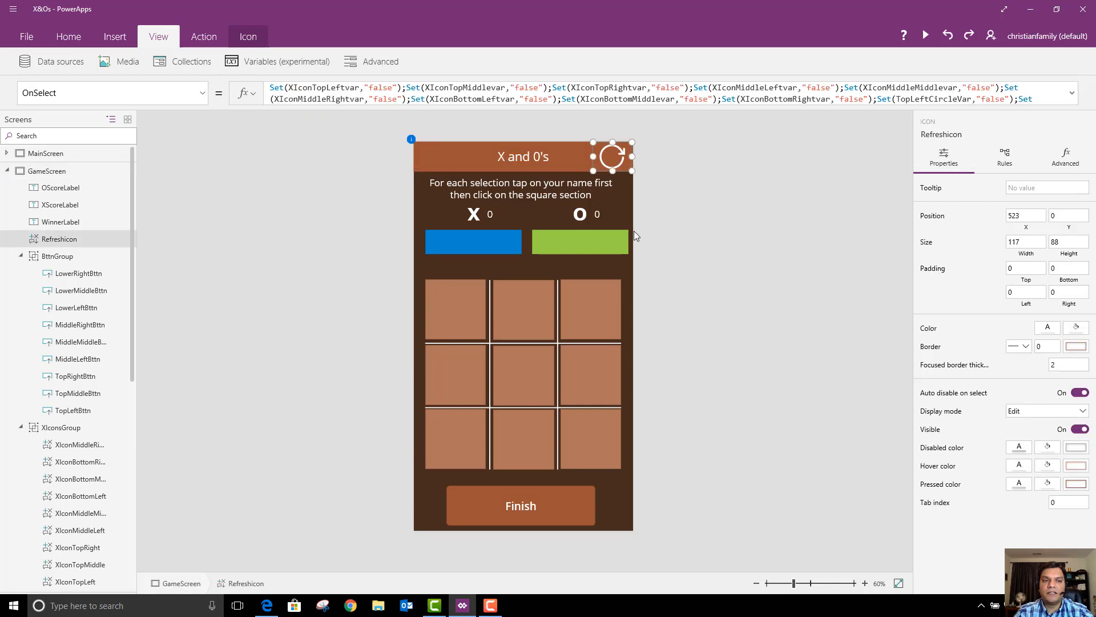
mouse_move(584, 500)
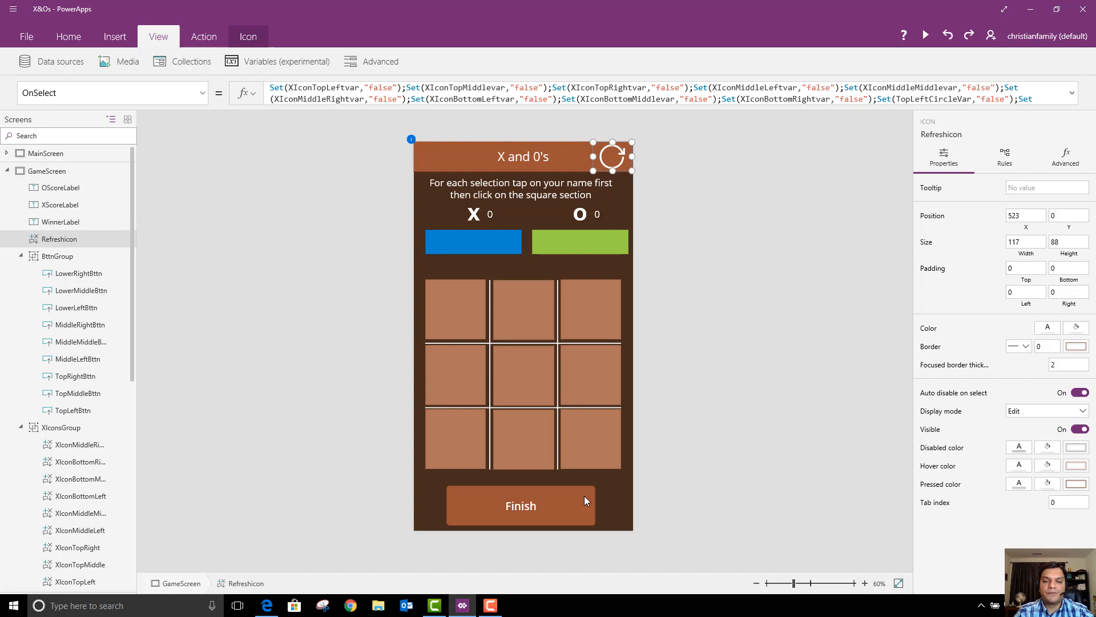
click(521, 506)
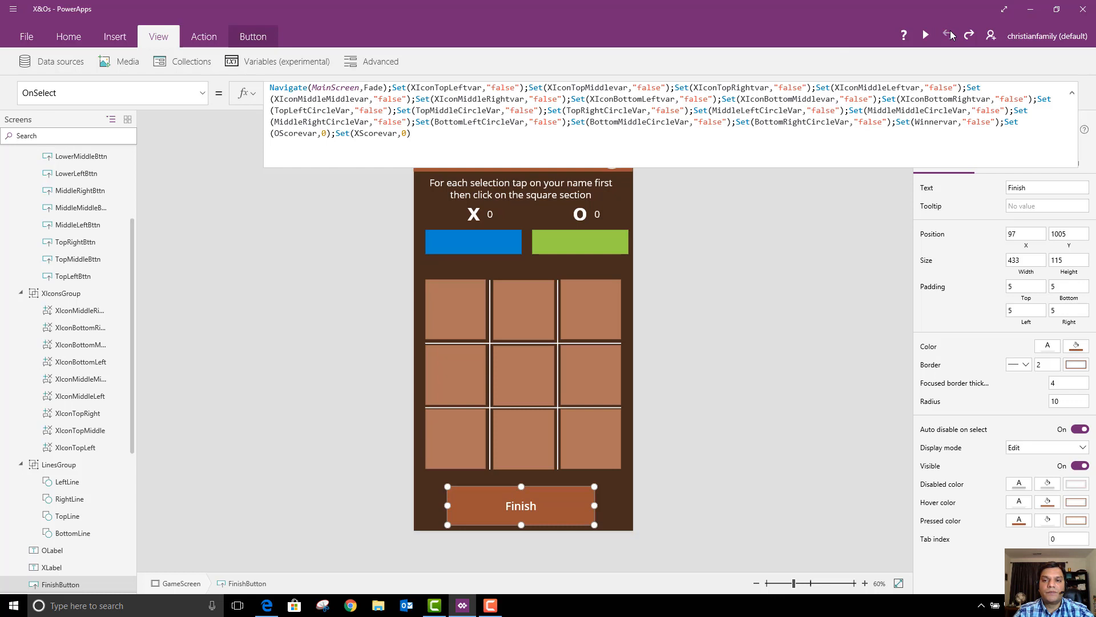
mouse_move(951, 36)
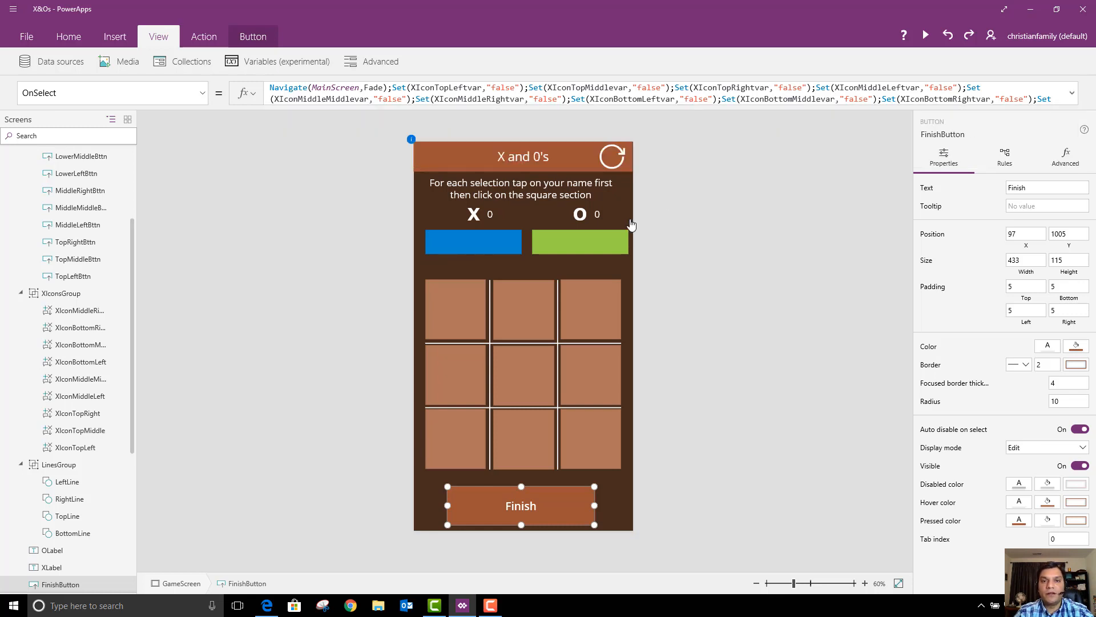
mouse_move(541, 237)
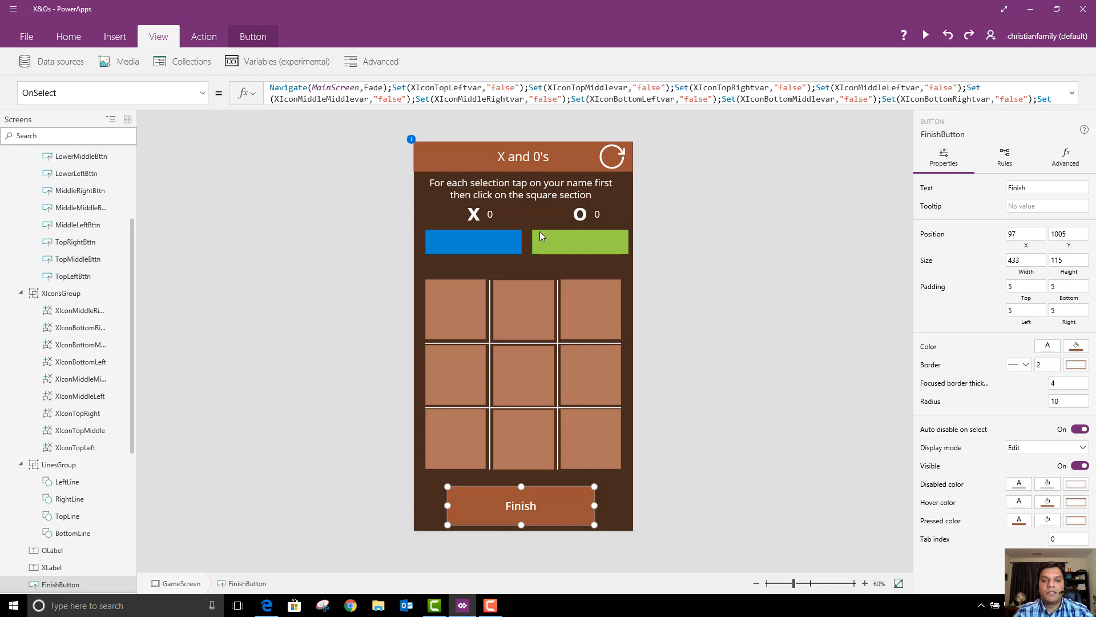
mouse_move(675, 322)
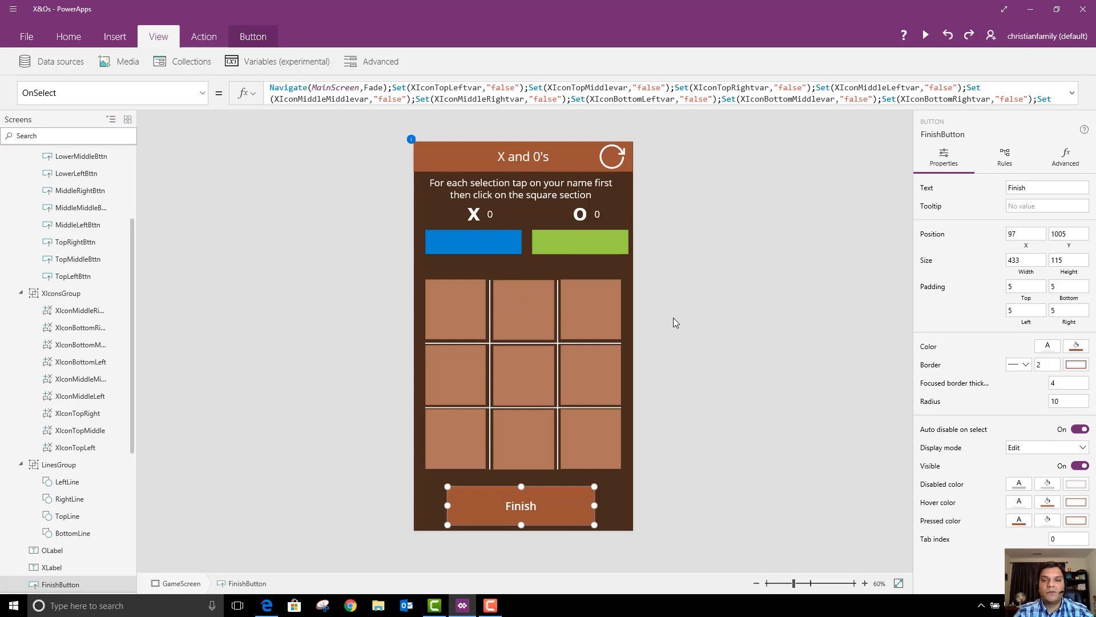